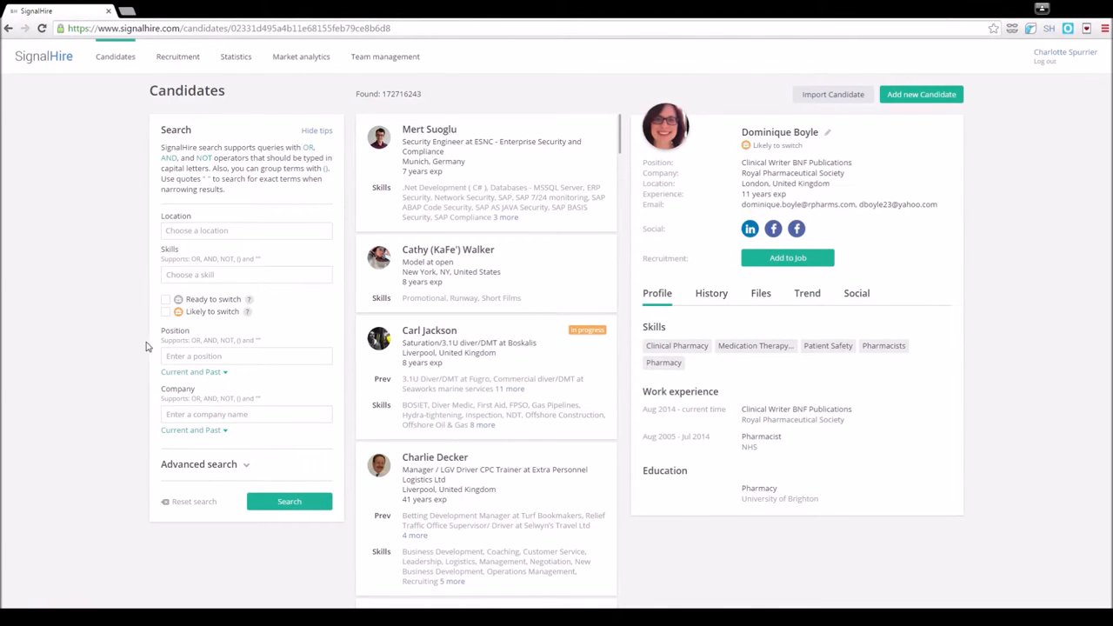
Step: Enter position 'developer OR engineer', skills 'PHP AND MySQL', location New York, NY, and untick likely-to-switch
{"action": "type", "text": "developer OR engineer"}
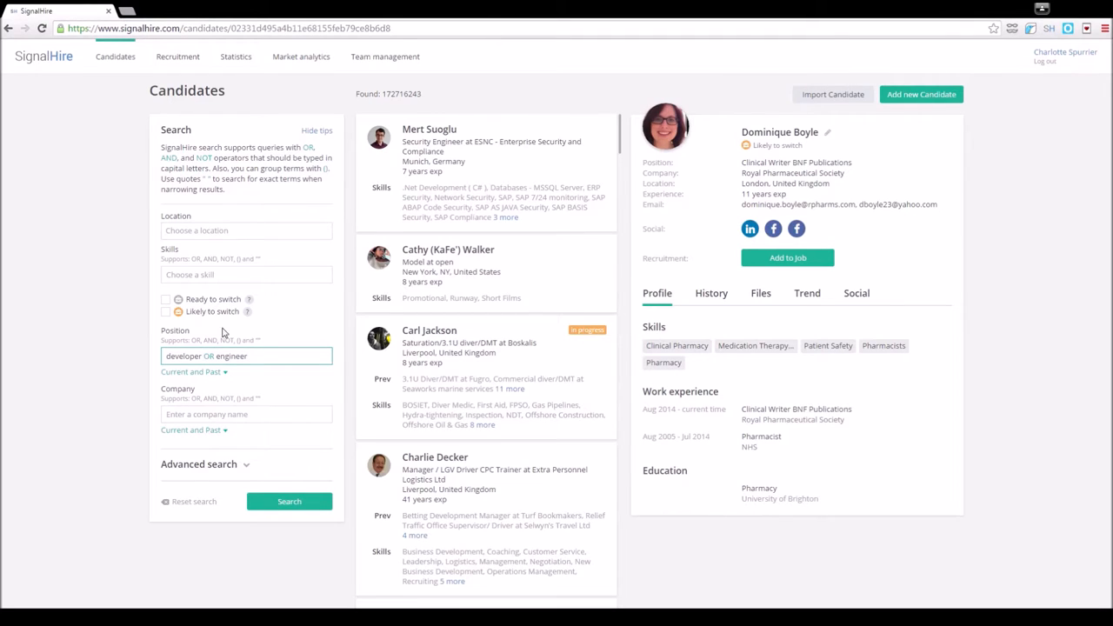
{"action": "type", "text": "p"}
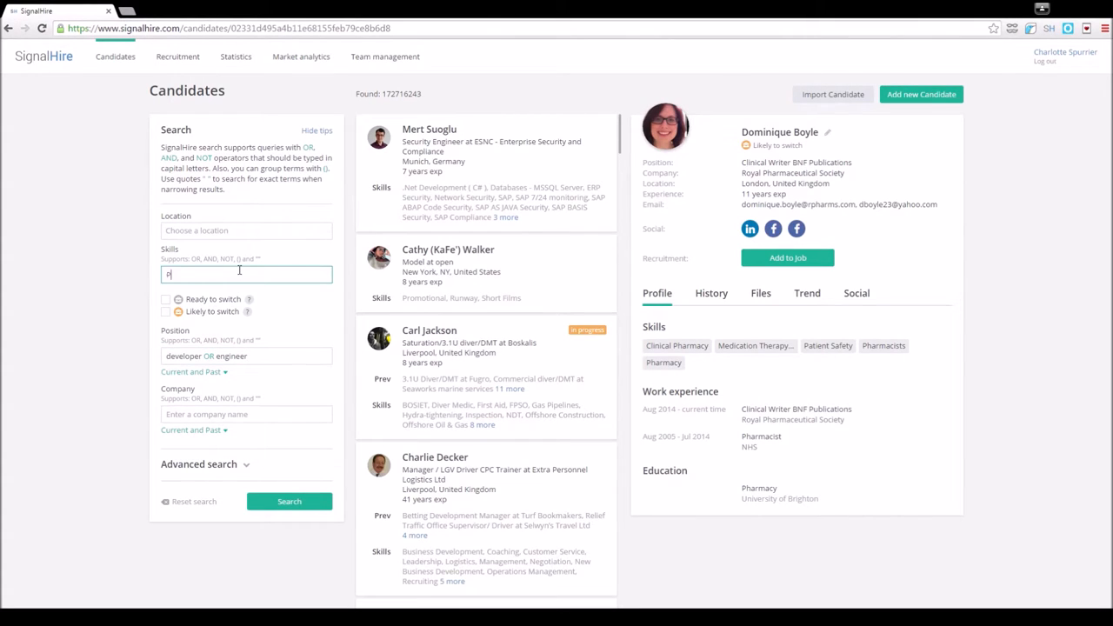
{"action": "type", "text": "HP An"}
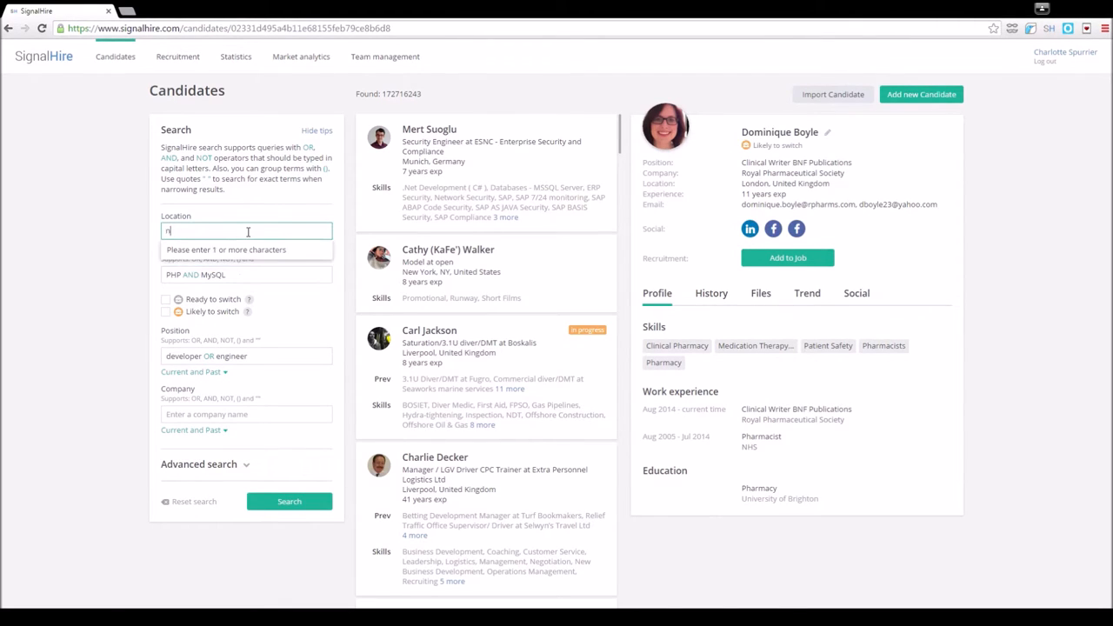
{"action": "type", "text": "ew"}
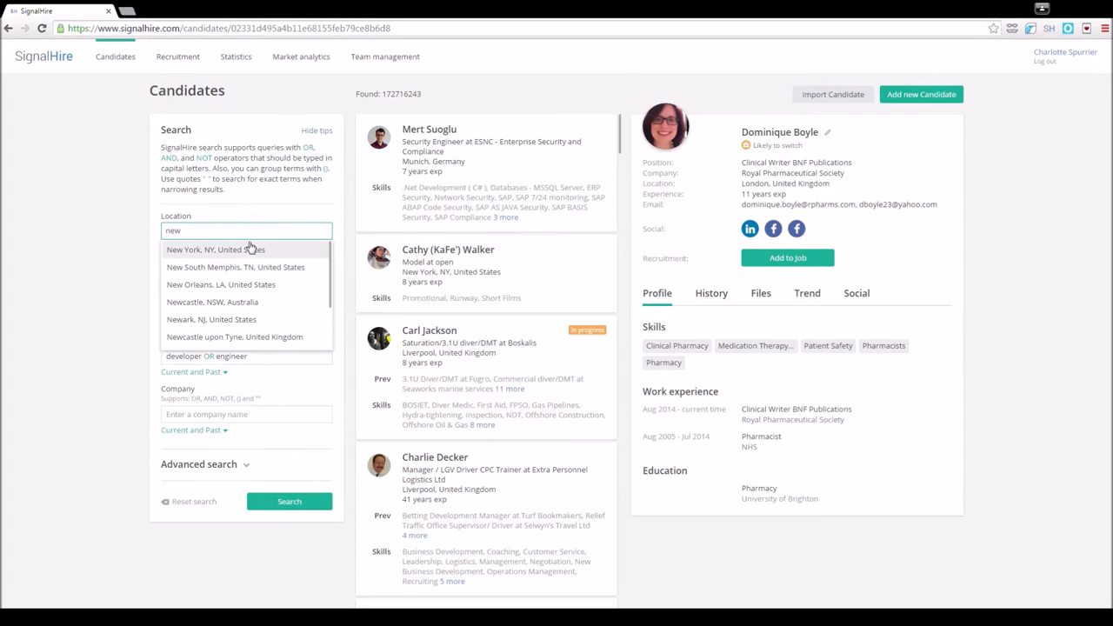
{"action": "left_click", "coordinate": [215, 250]}
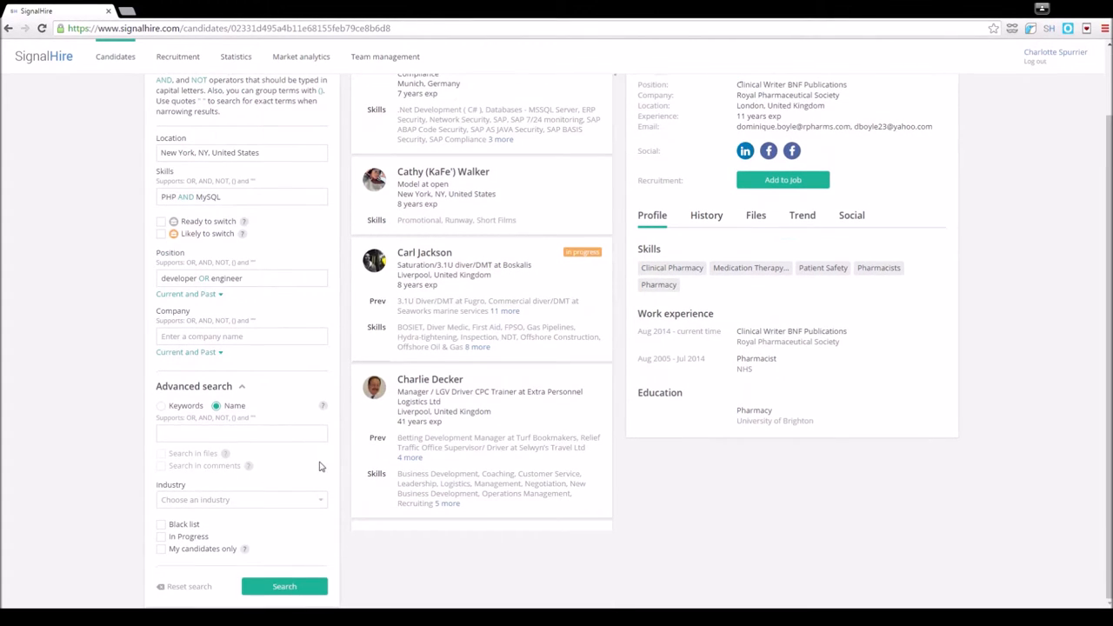
{"action": "left_click", "coordinate": [241, 499]}
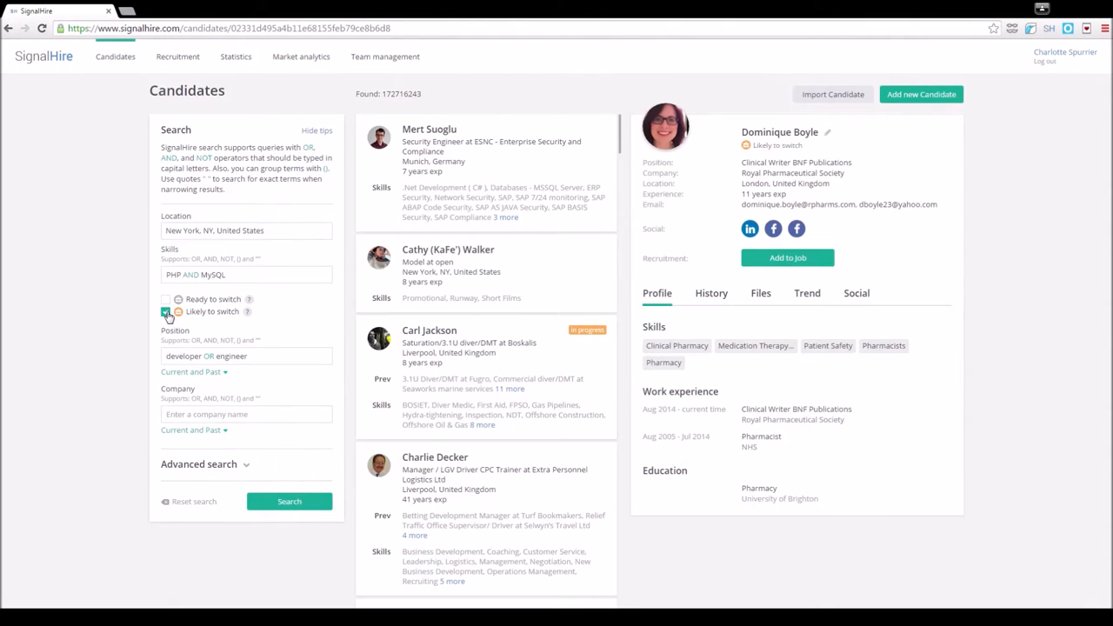
{"action": "left_click", "coordinate": [166, 312]}
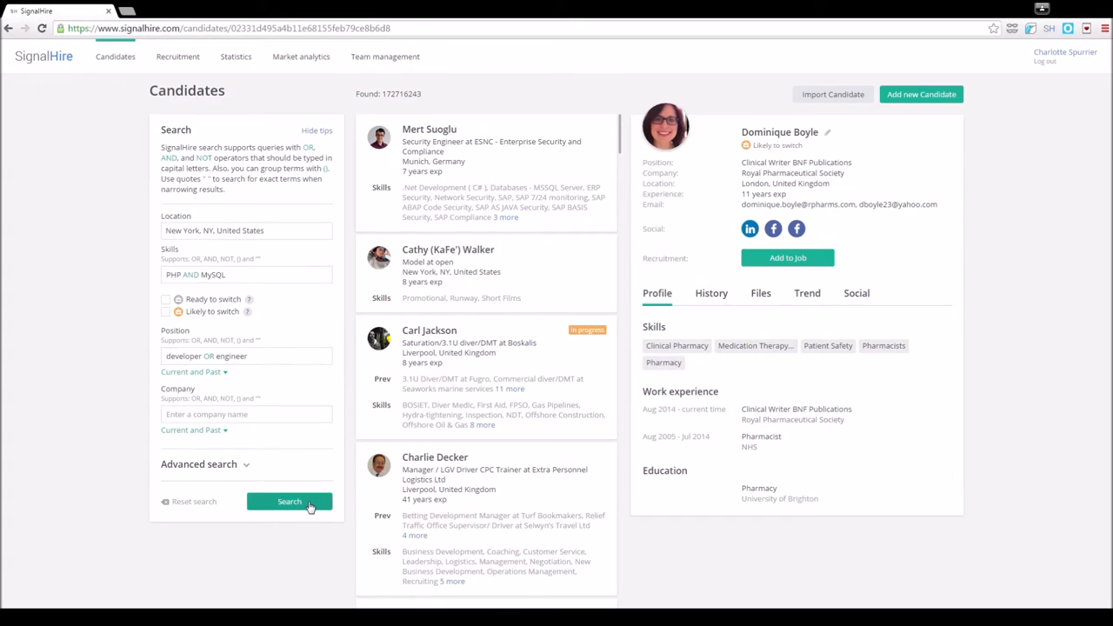
Step: Run the candidate search and scroll through the 5,320 New York developer results
{"action": "left_click", "coordinate": [289, 501]}
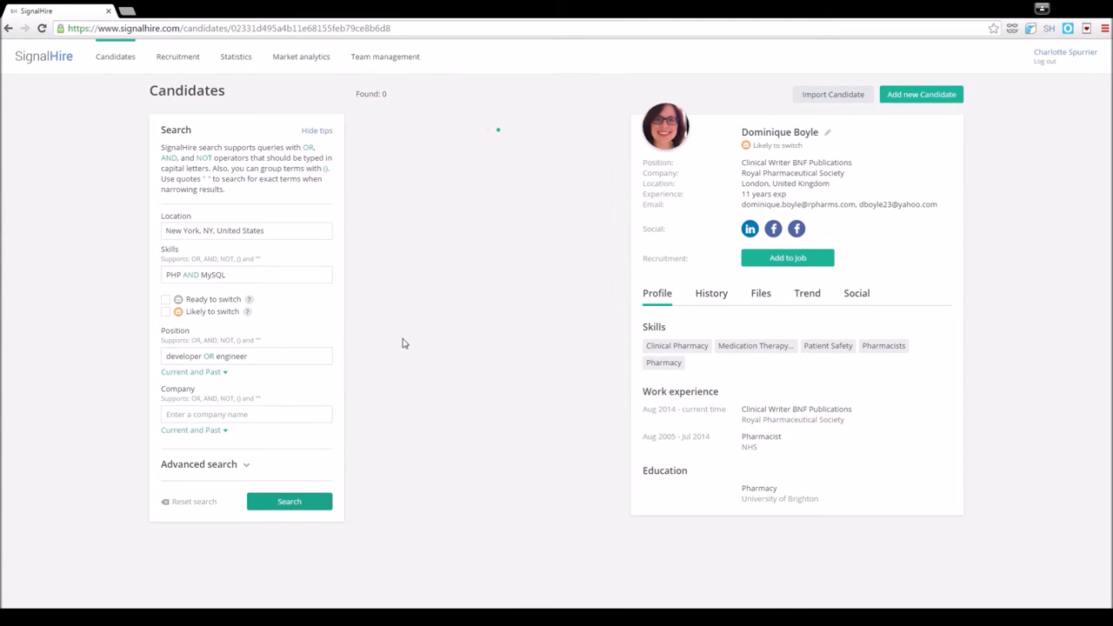
{"action": "left_click", "coordinate": [289, 501]}
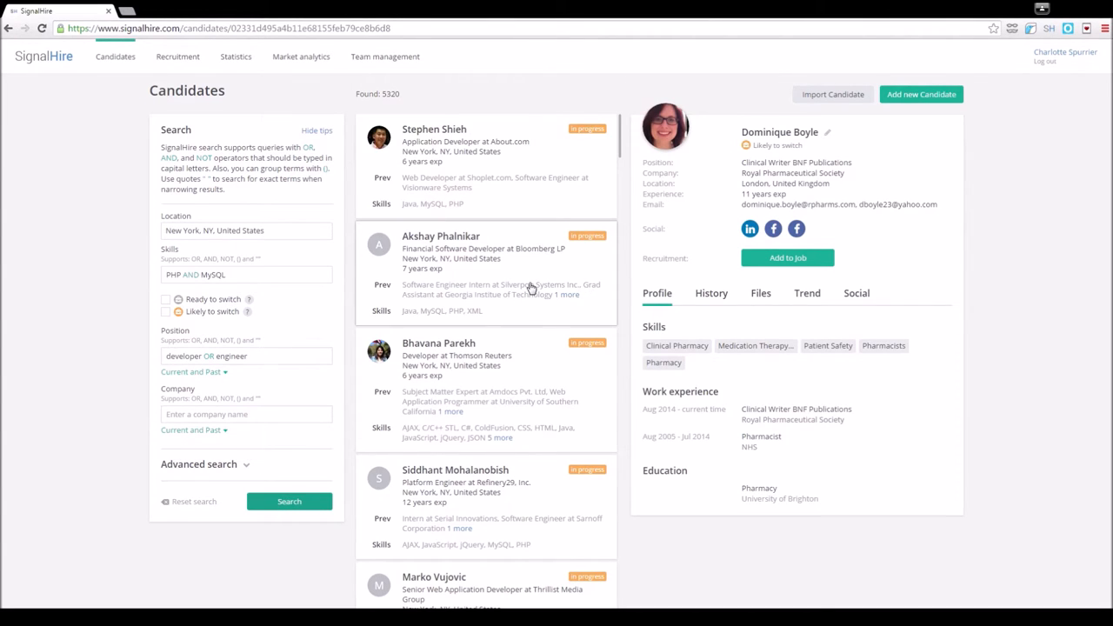
{"action": "mouse_move", "coordinate": [527, 291]}
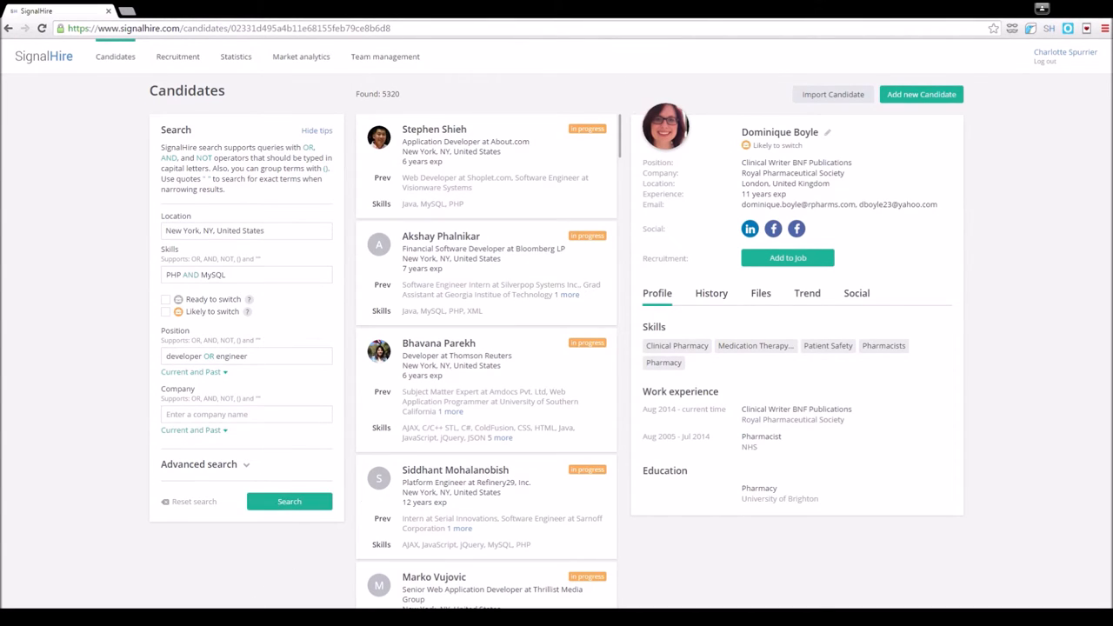
{"action": "mouse_move", "coordinate": [470, 425]}
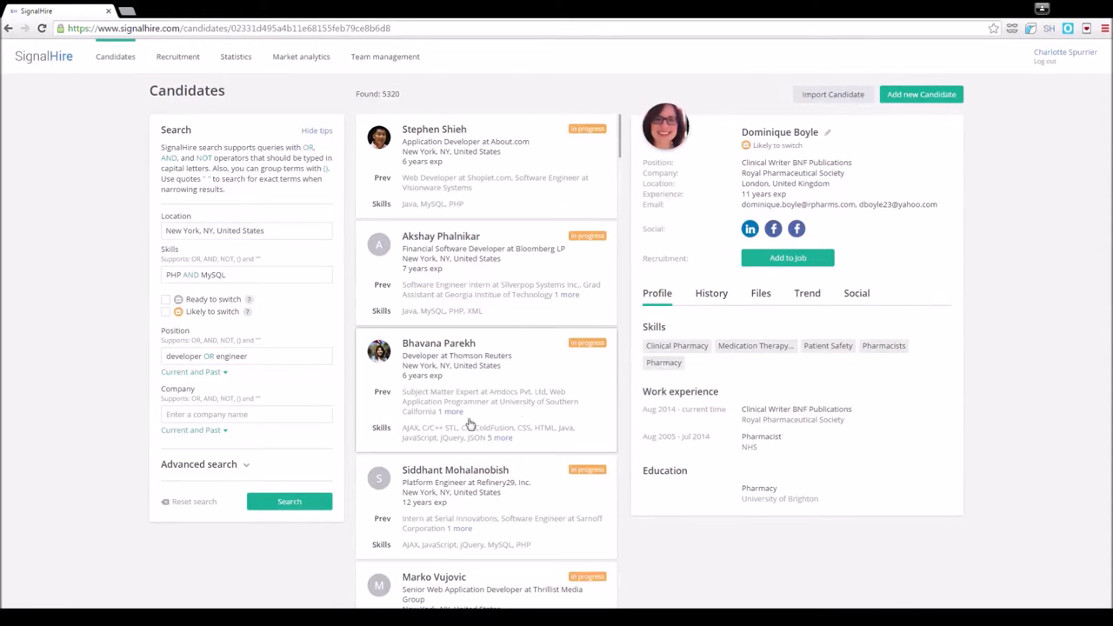
{"action": "scroll", "scroll_direction": "down", "scroll_amount": 3}
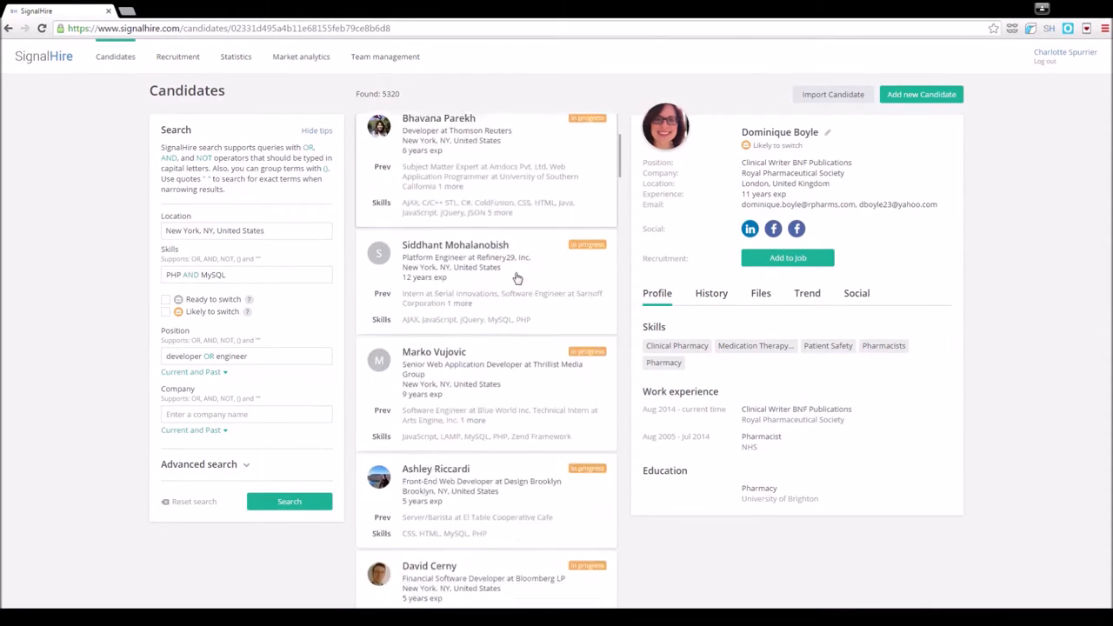
{"action": "scroll", "scroll_direction": "down", "scroll_amount": 3}
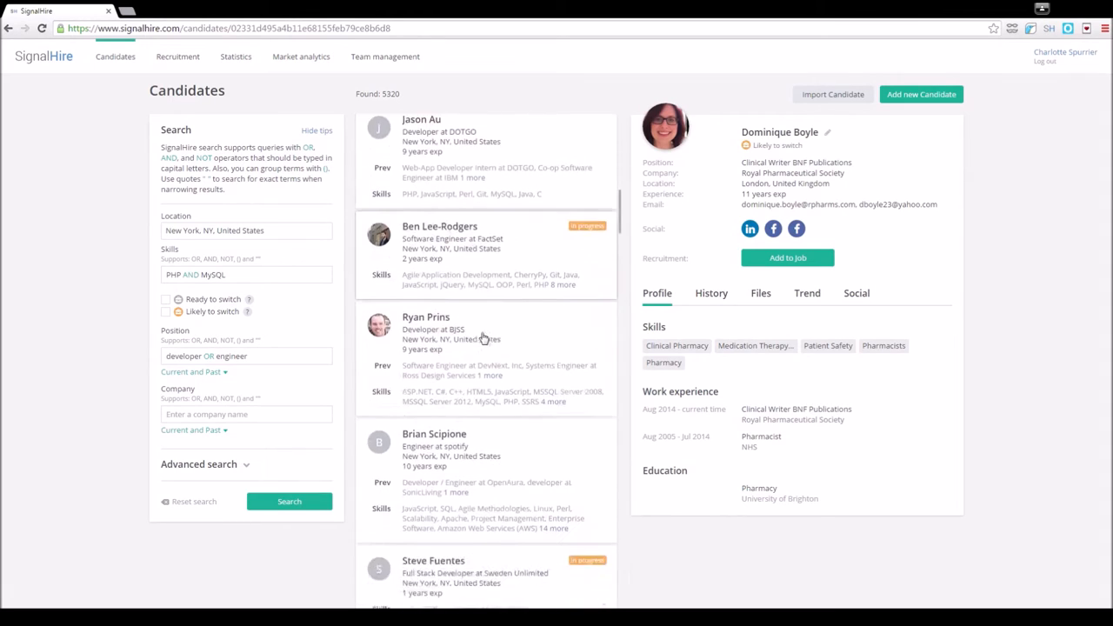
{"action": "scroll", "scroll_direction": "down", "scroll_amount": 3}
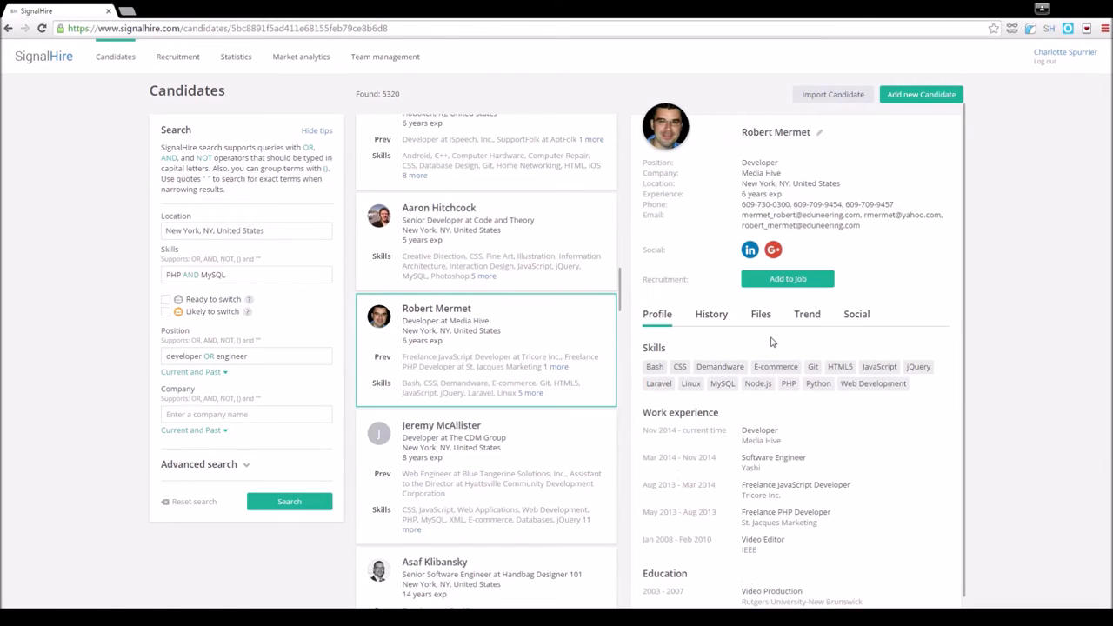
{"action": "mouse_move", "coordinate": [876, 299]}
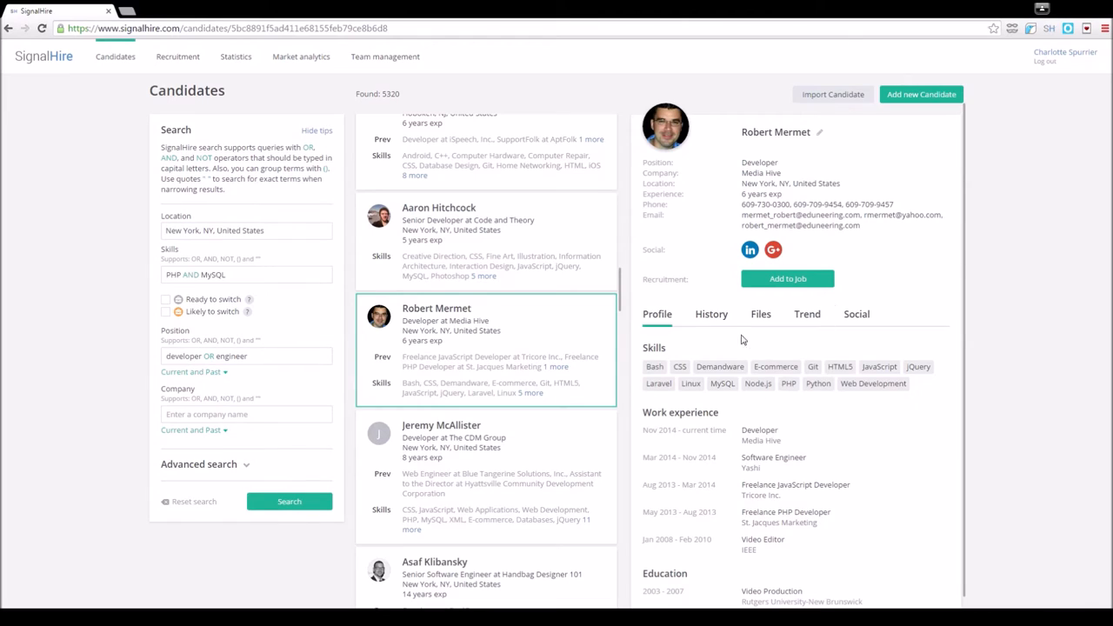
{"action": "left_click", "coordinate": [712, 313]}
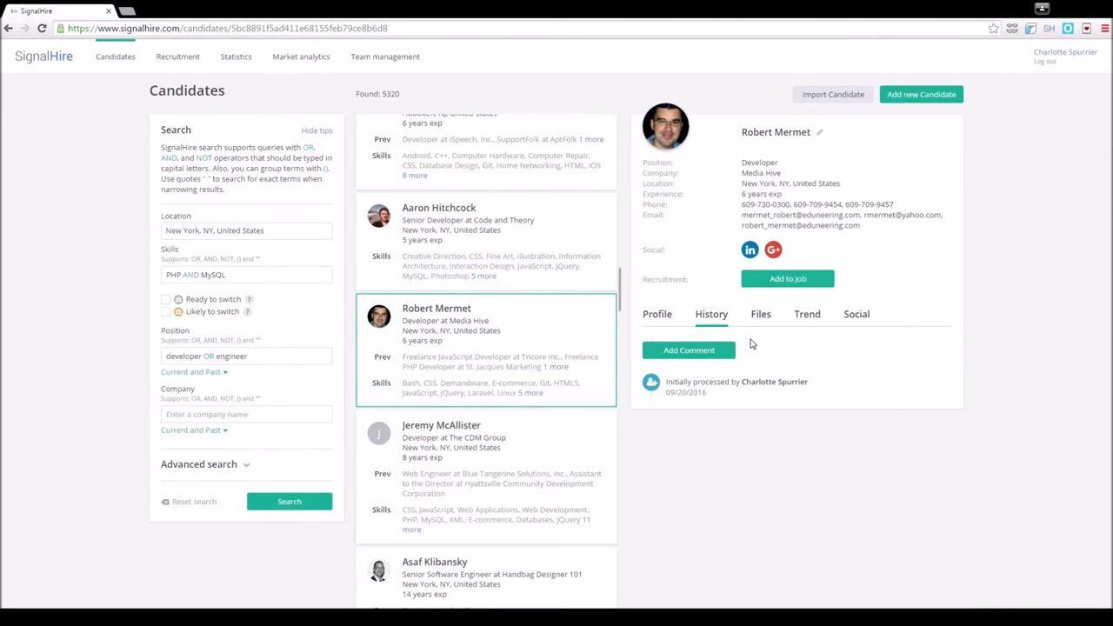
{"action": "mouse_move", "coordinate": [768, 338]}
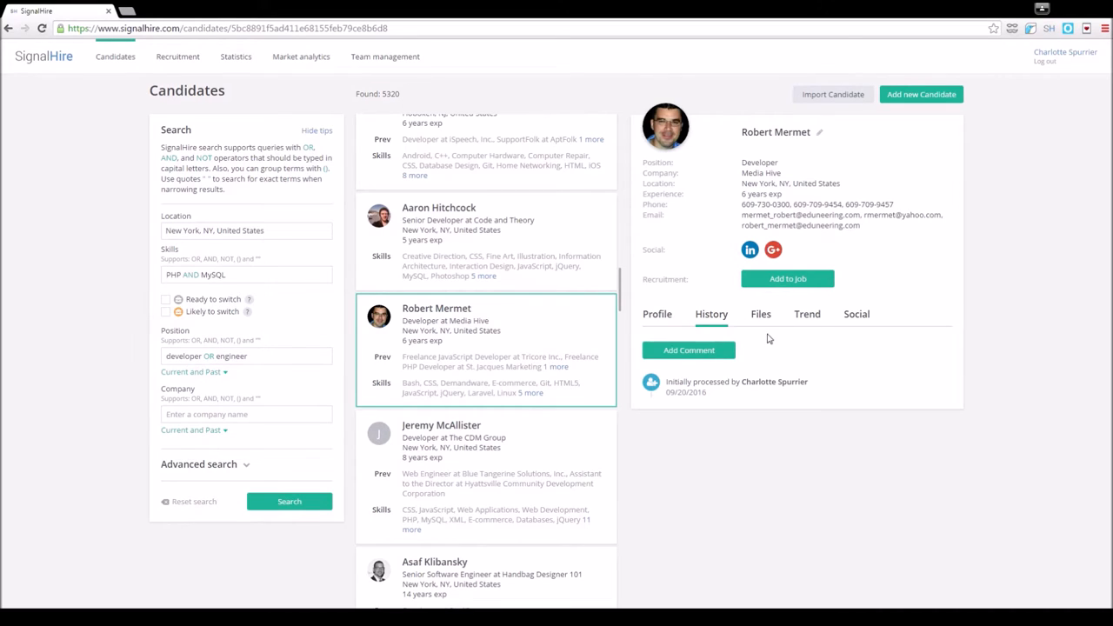
{"action": "left_click", "coordinate": [760, 314]}
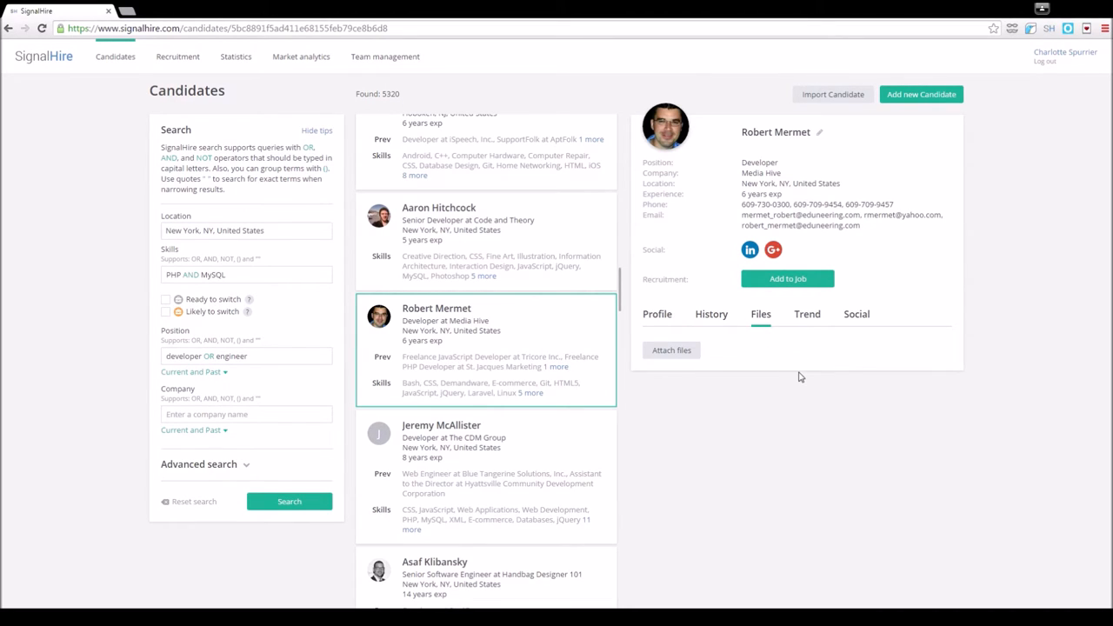
{"action": "mouse_move", "coordinate": [838, 363]}
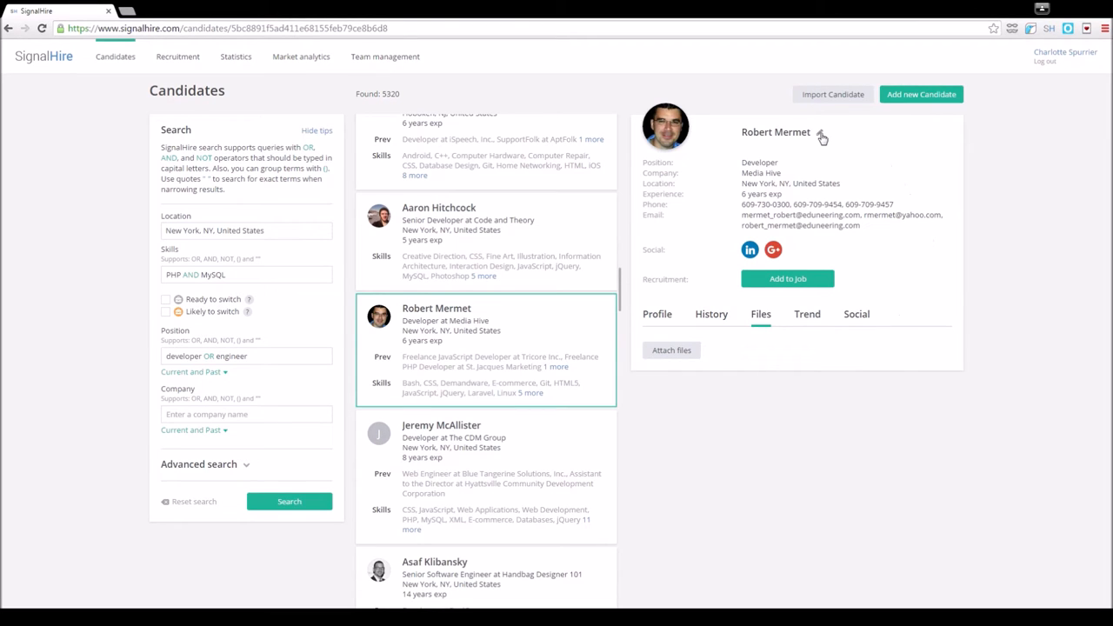
{"action": "left_click", "coordinate": [823, 137]}
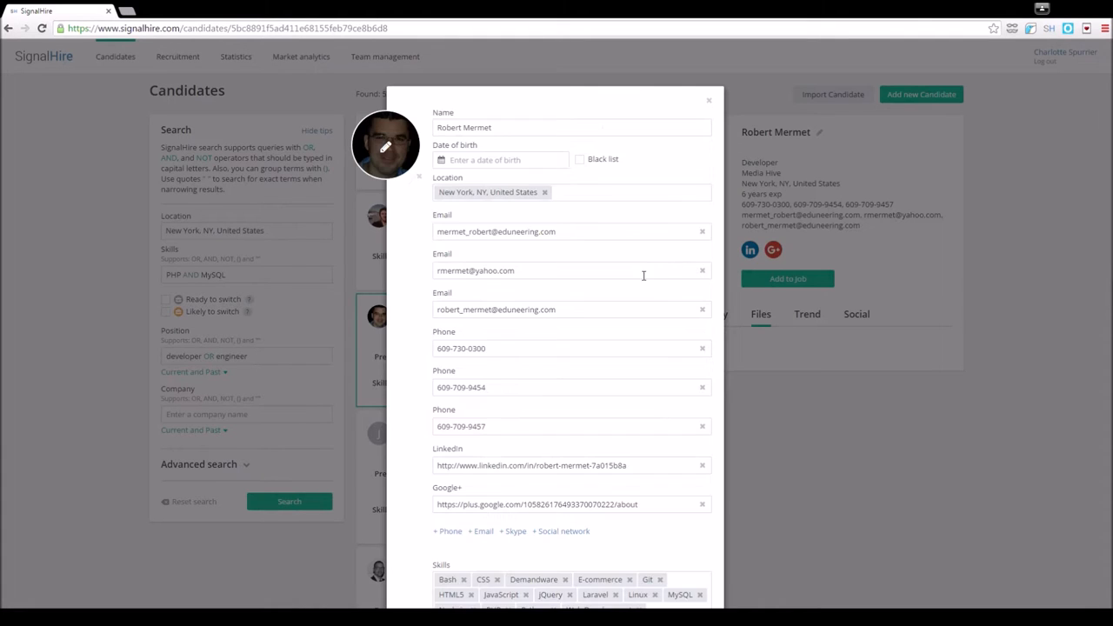
{"action": "scroll", "scroll_direction": "down", "scroll_amount": 3}
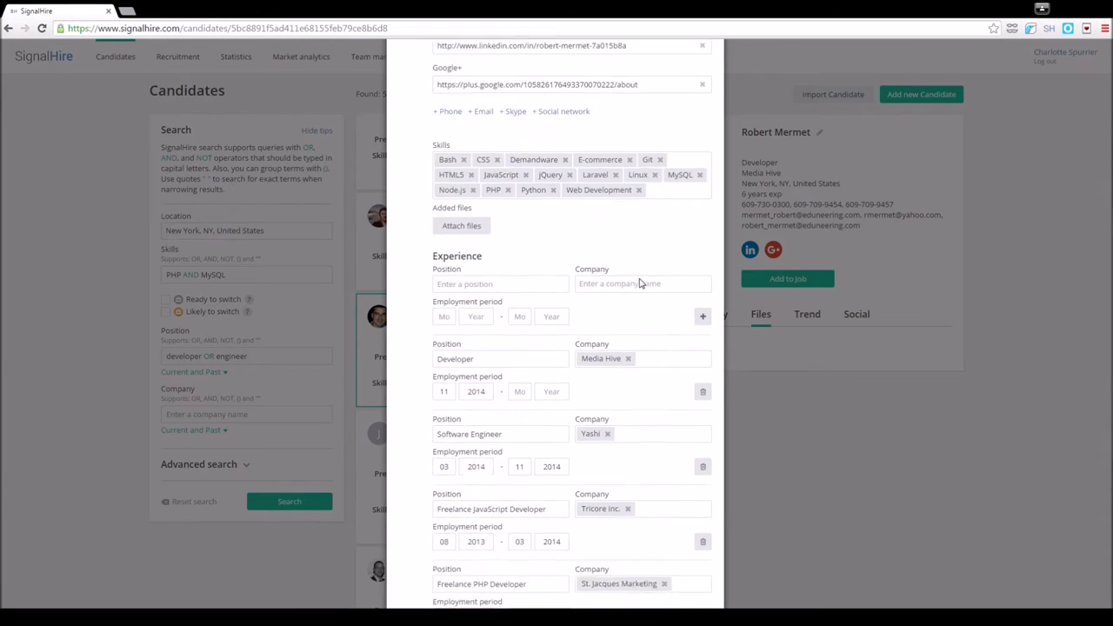
{"action": "scroll", "scroll_direction": "down", "scroll_amount": 3}
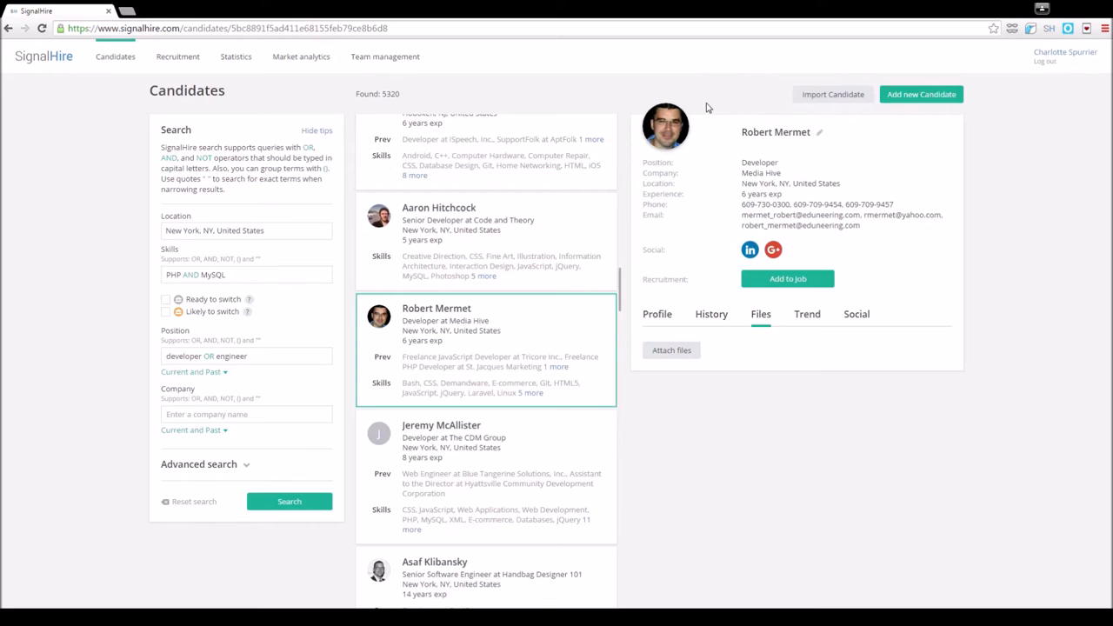
Step: Bring up Add to Job for C++ Developer at Test Company, Longlist, then go to the vacancies
{"action": "left_click", "coordinate": [787, 278]}
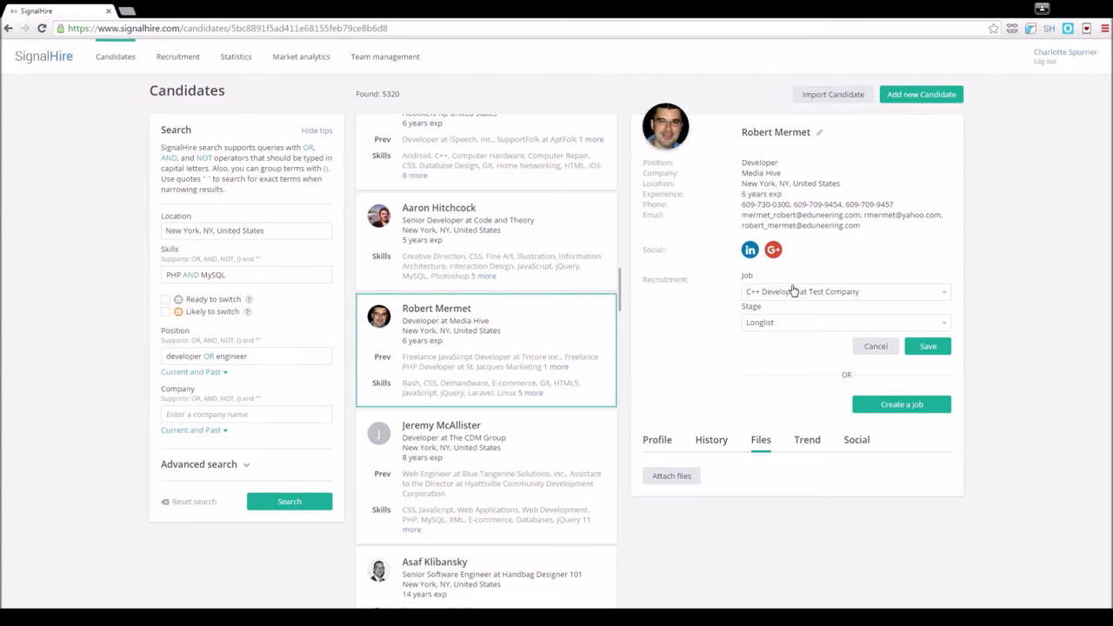
{"action": "mouse_move", "coordinate": [691, 305]}
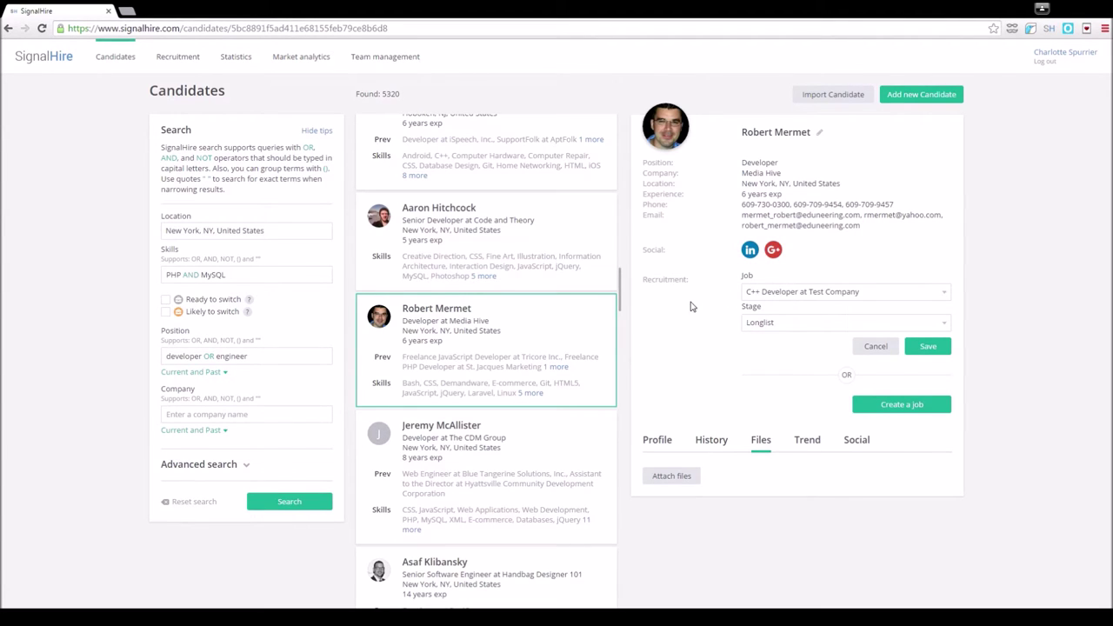
{"action": "left_click", "coordinate": [177, 57]}
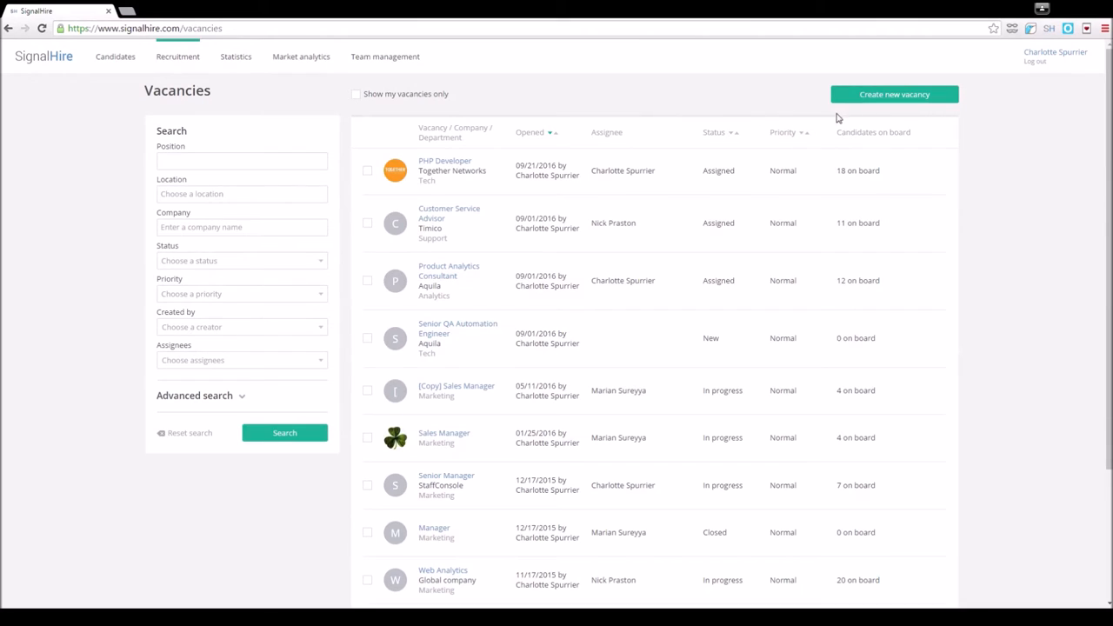
{"action": "mouse_move", "coordinate": [947, 95]}
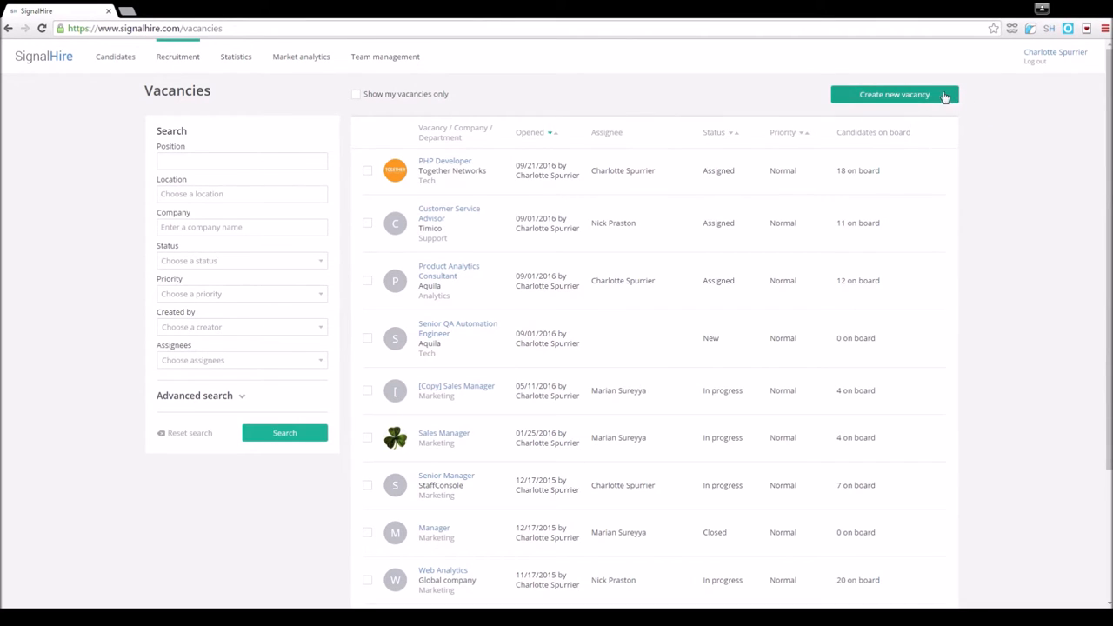
Step: Open the Create new vacancy form and dismiss it without saving
{"action": "left_click", "coordinate": [899, 93]}
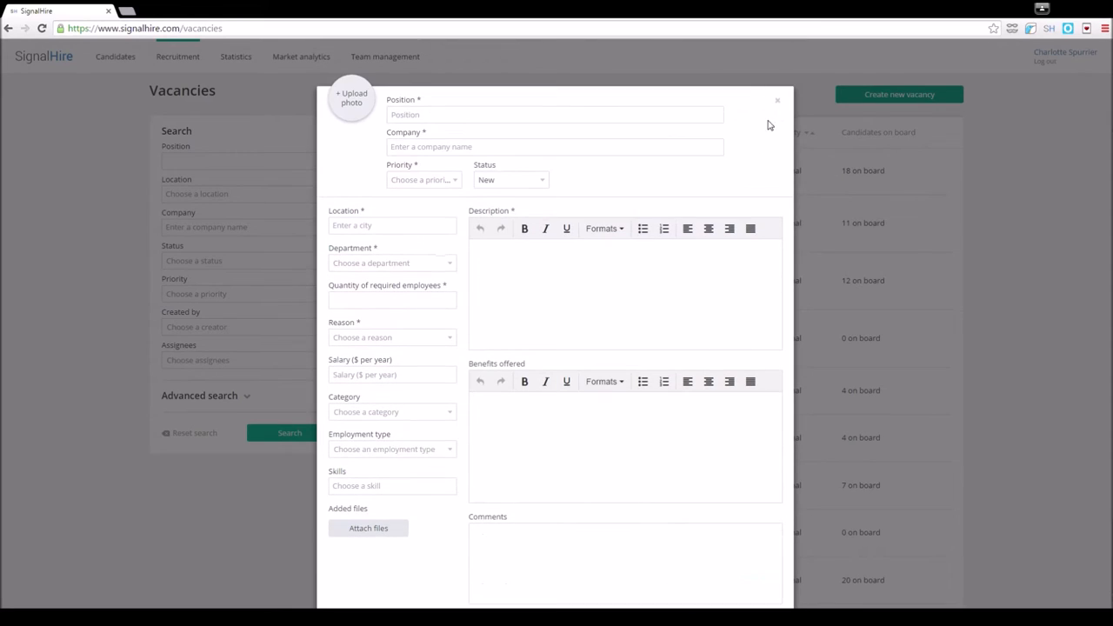
{"action": "left_click", "coordinate": [776, 99]}
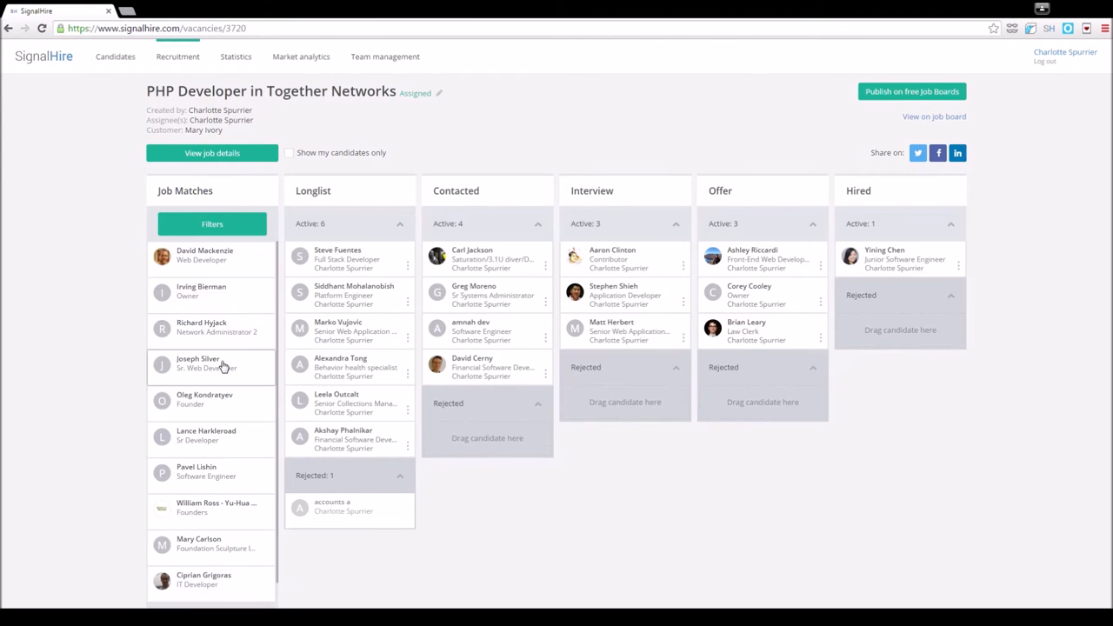
{"action": "mouse_move", "coordinate": [237, 332]}
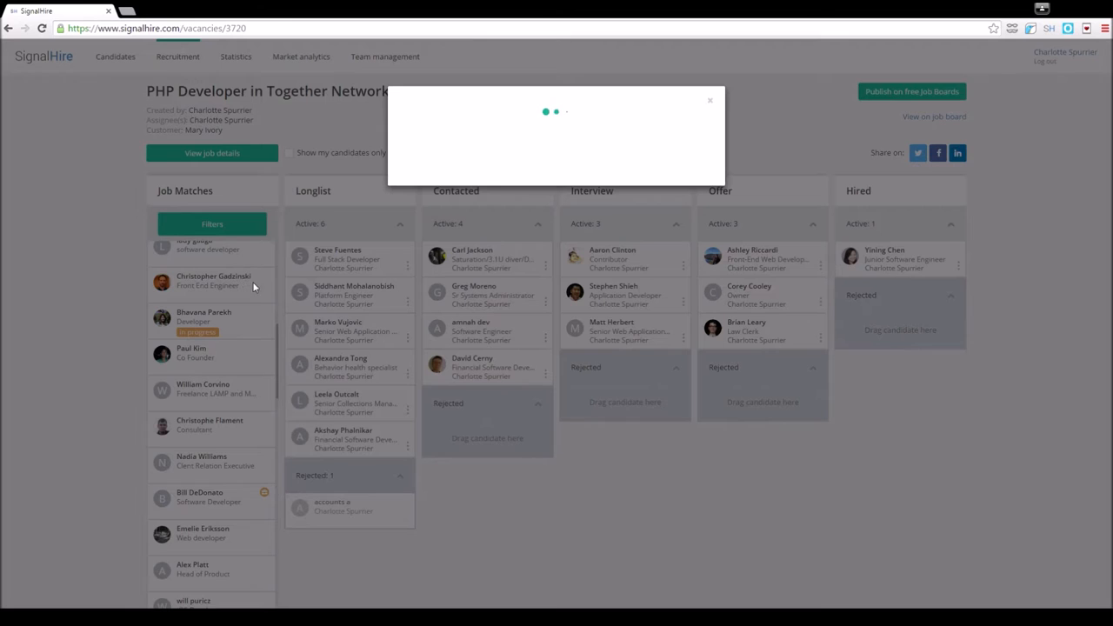
{"action": "left_click", "coordinate": [213, 280]}
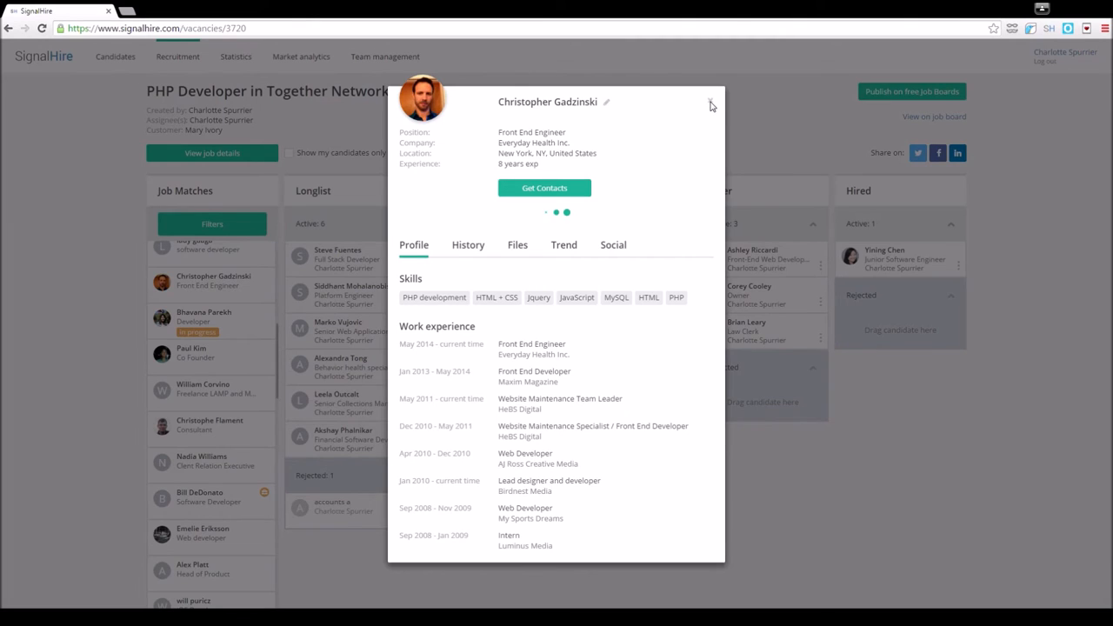
{"action": "left_click", "coordinate": [709, 104]}
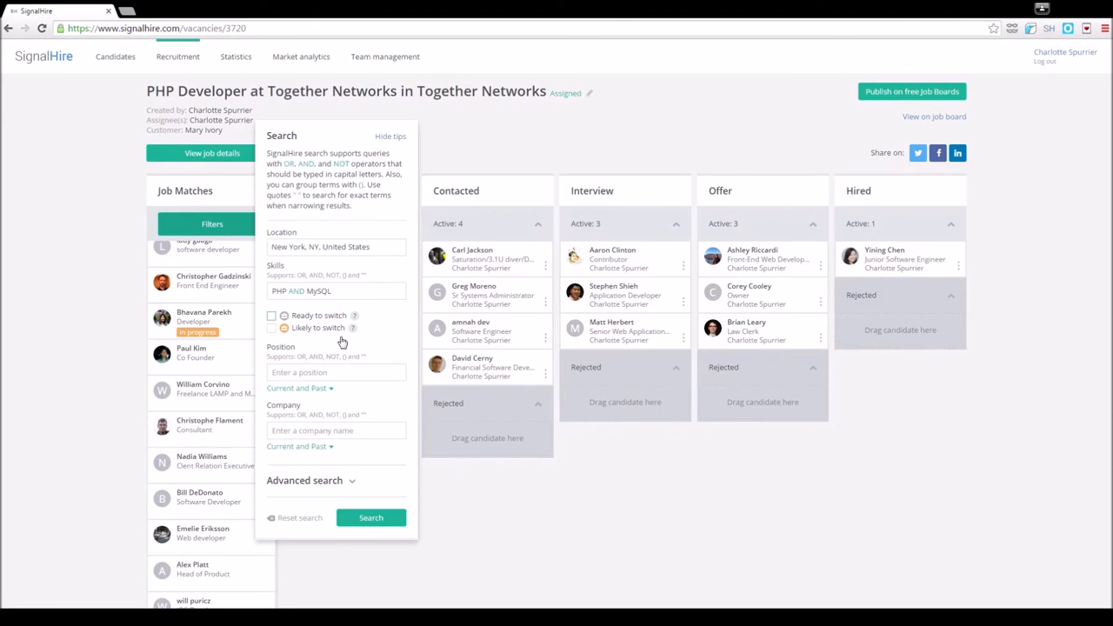
{"action": "mouse_move", "coordinate": [363, 222]}
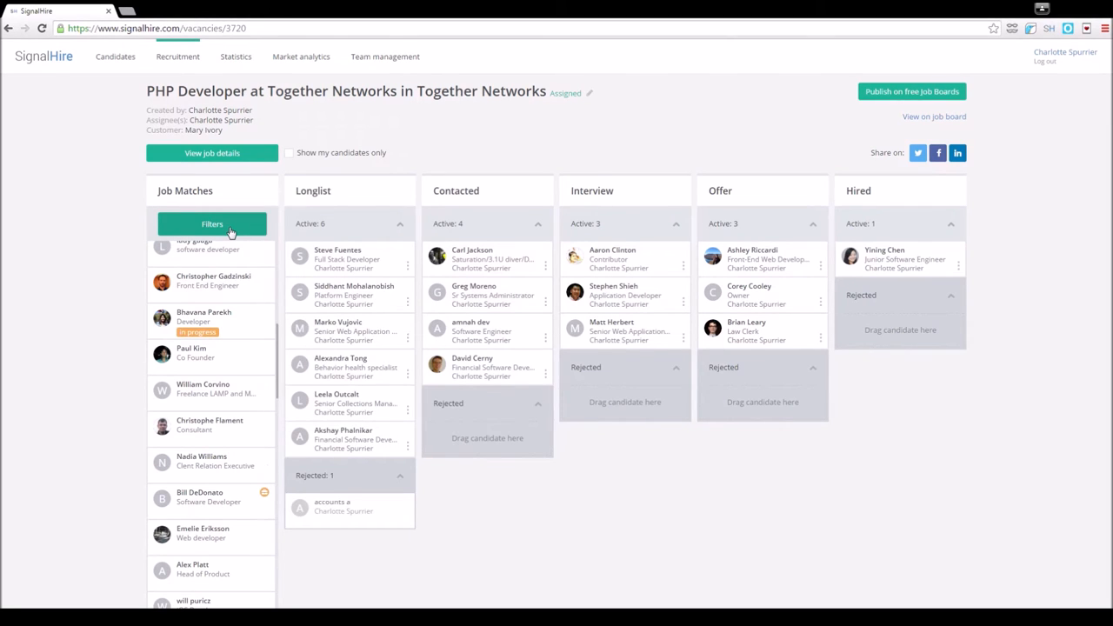
{"action": "mouse_move", "coordinate": [390, 390]}
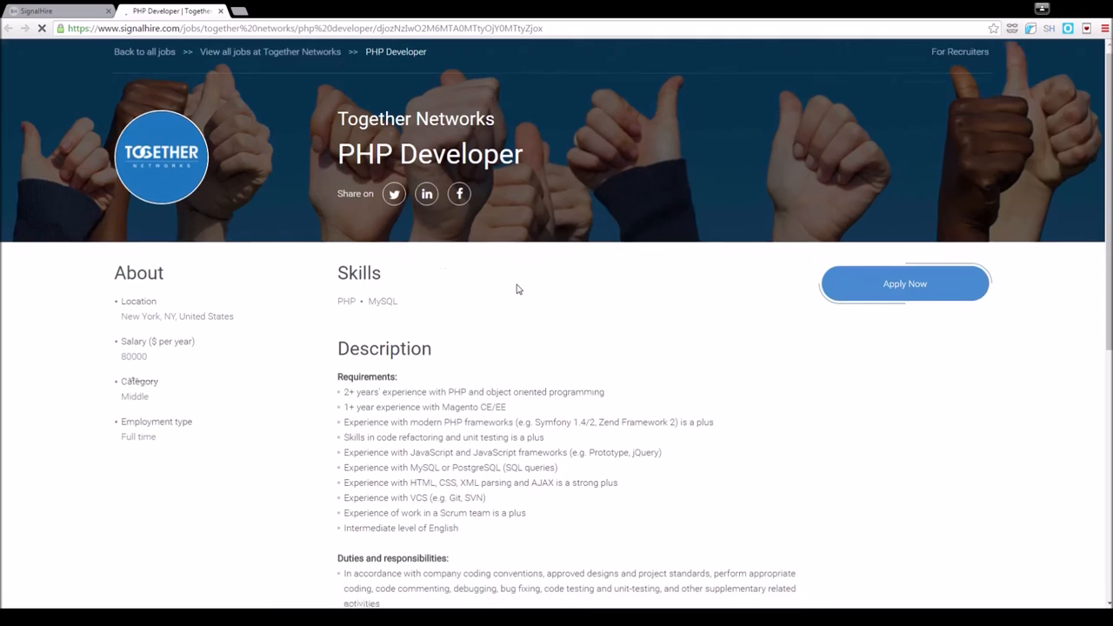
Step: Switch from the public job posting tab back to the PHP Developer vacancy tab
{"action": "left_click", "coordinate": [39, 10]}
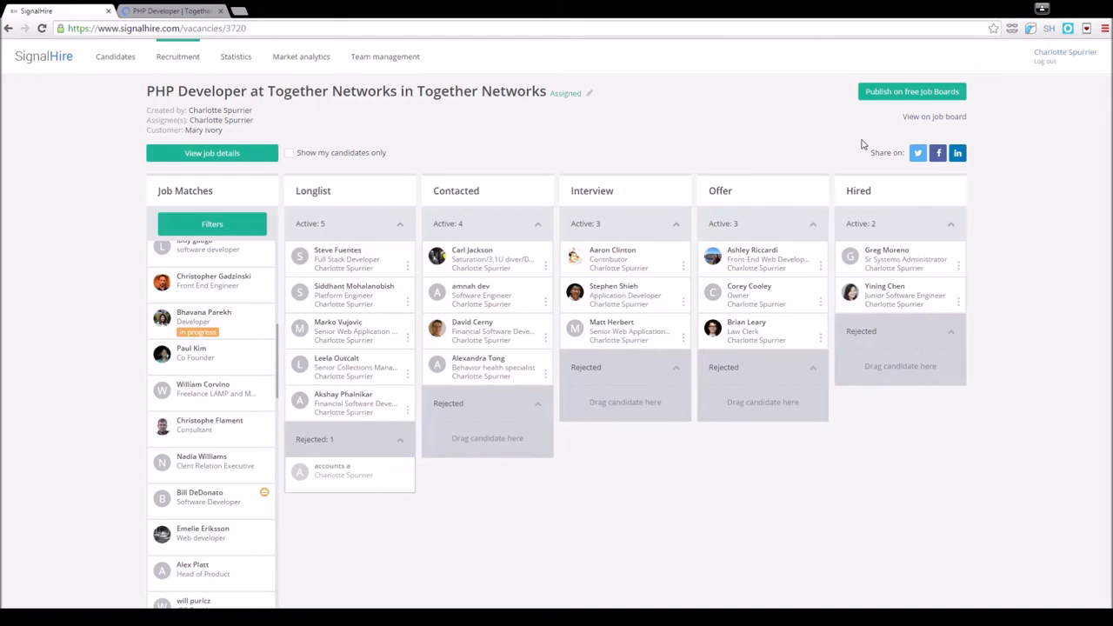
{"action": "mouse_move", "coordinate": [464, 568]}
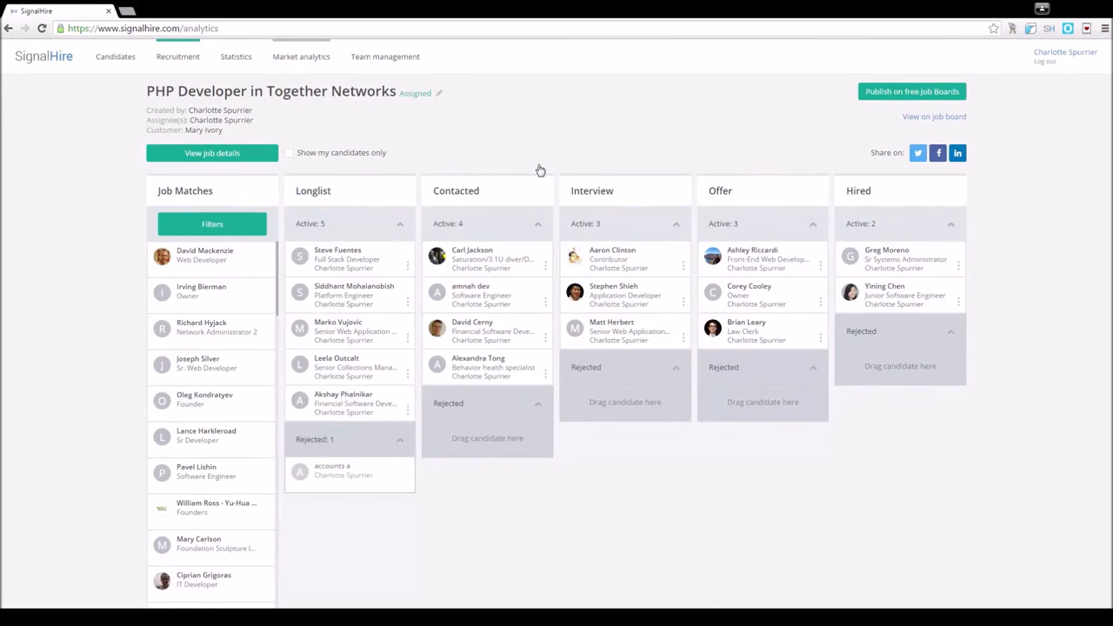
Step: Open Market analytics and scroll Ford Motor Company's analytics down to the Hiring/Firing trend
{"action": "left_click", "coordinate": [301, 56]}
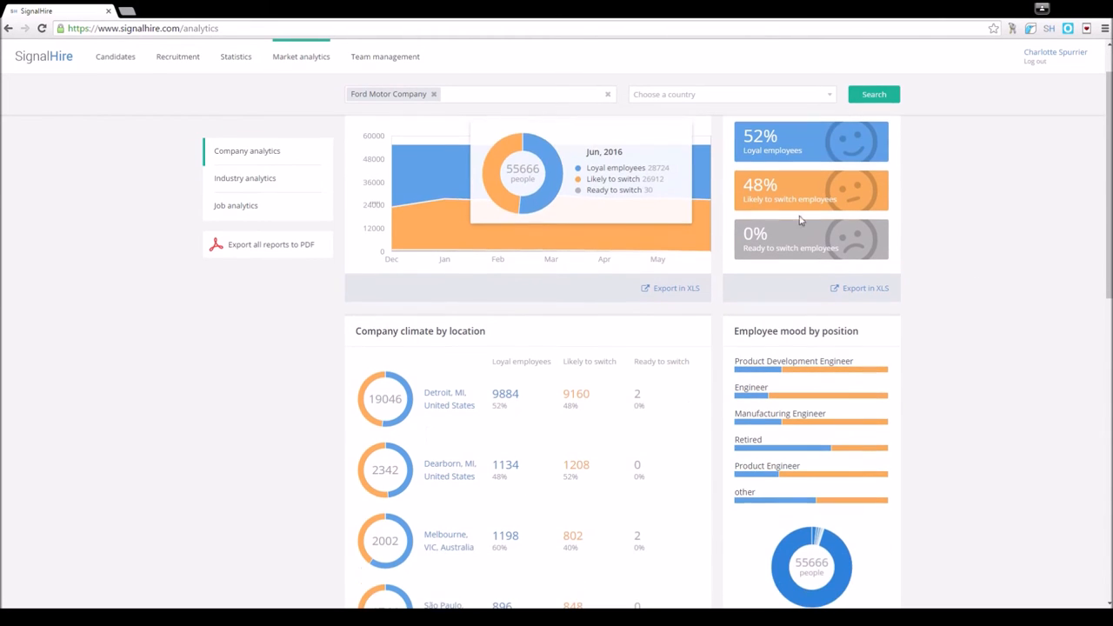
{"action": "mouse_move", "coordinate": [969, 302]}
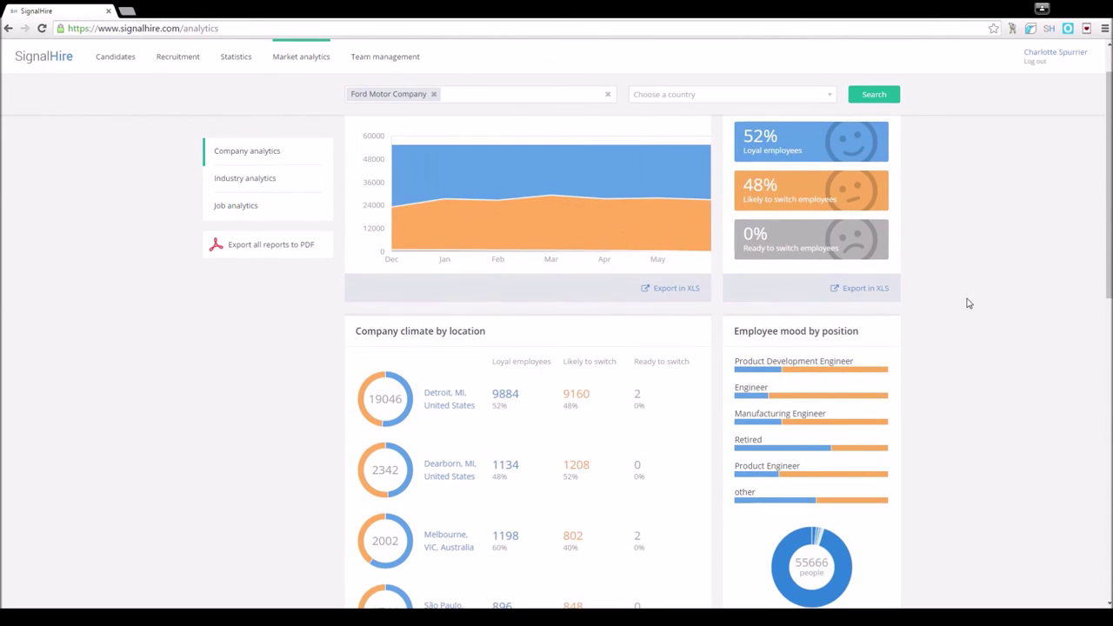
{"action": "scroll", "scroll_direction": "down", "scroll_amount": 3}
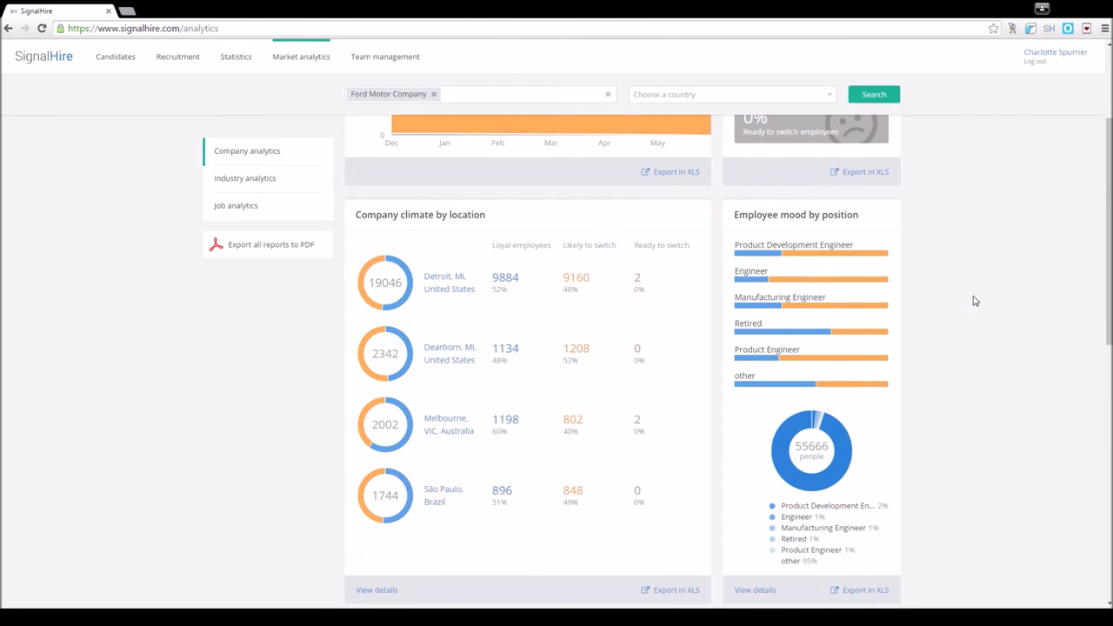
{"action": "scroll", "scroll_direction": "down", "scroll_amount": 3}
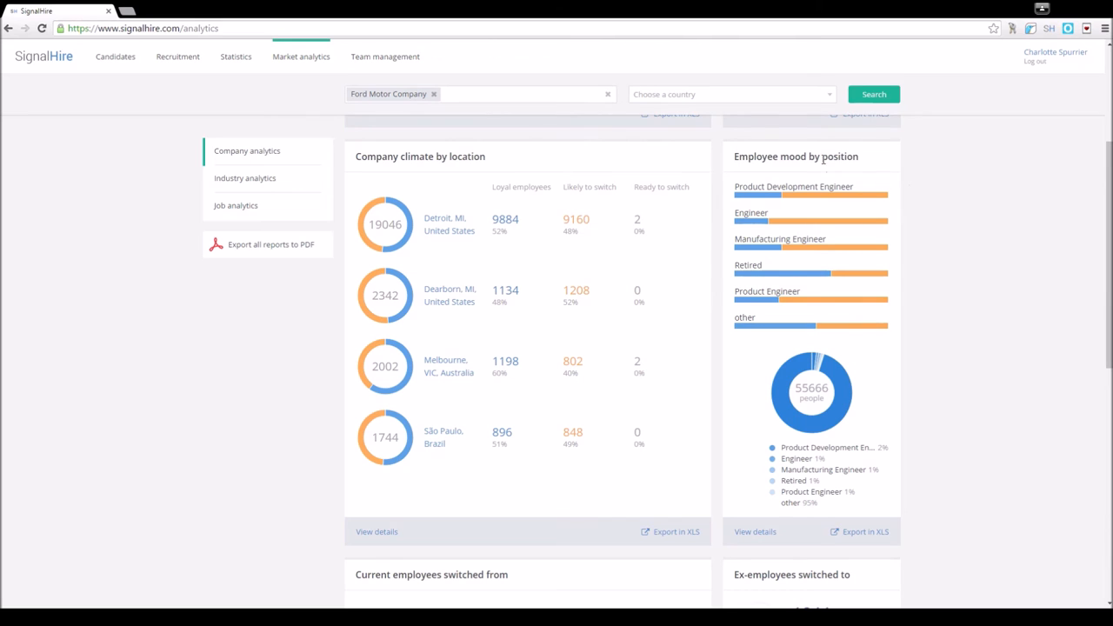
{"action": "mouse_move", "coordinate": [961, 294]}
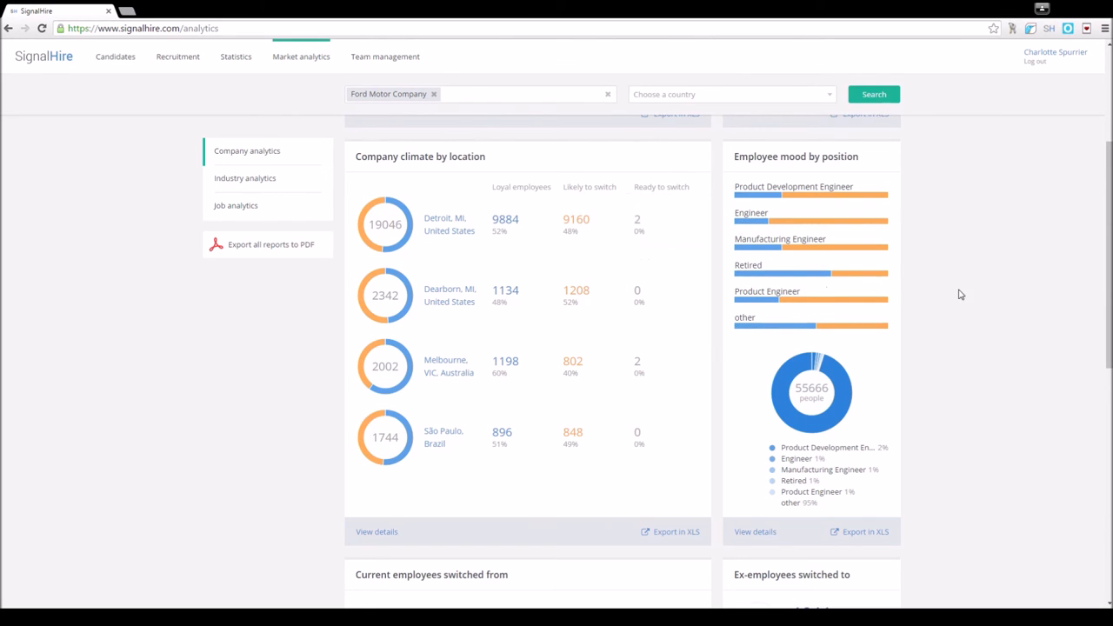
{"action": "scroll", "scroll_direction": "down", "scroll_amount": 3}
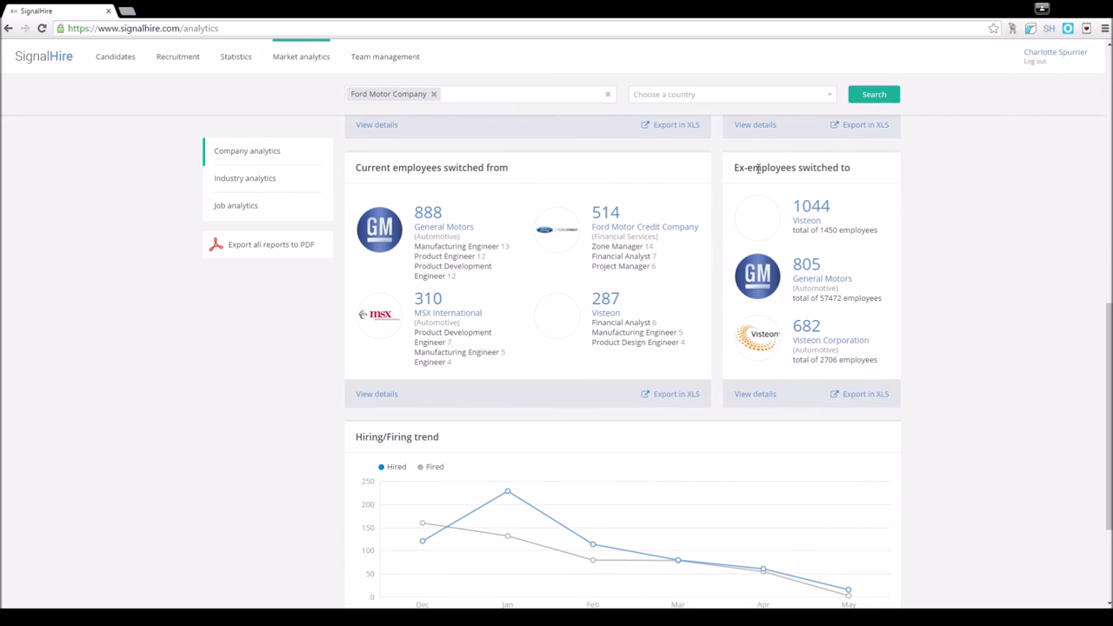
{"action": "scroll", "scroll_direction": "down", "scroll_amount": 3}
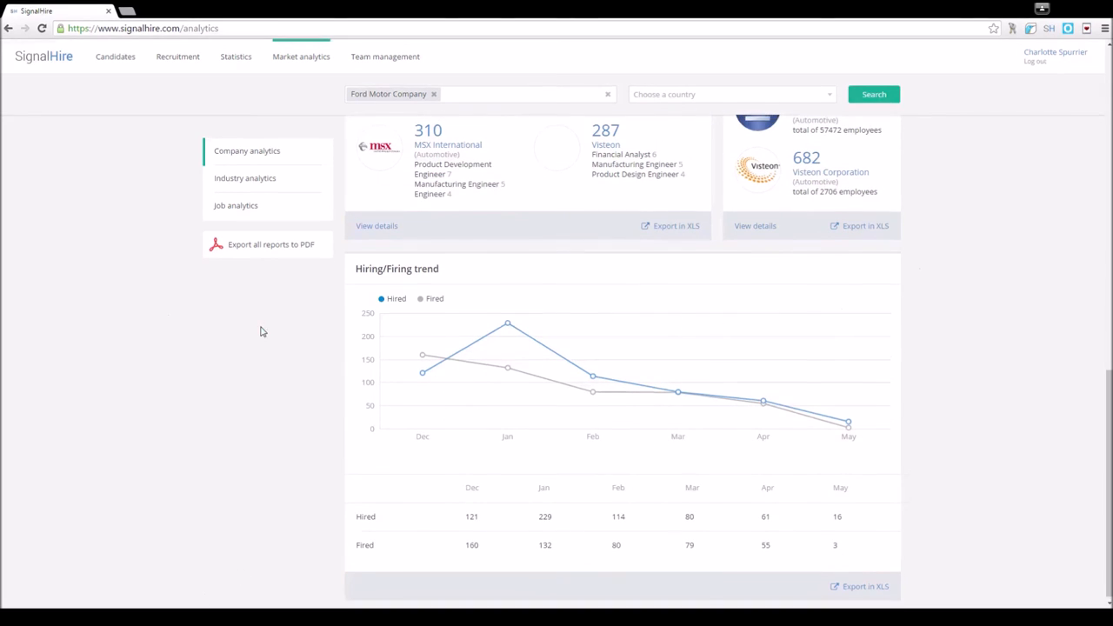
Step: Open recruiter Statistics with the start date set to July 4, 2016
{"action": "left_click", "coordinate": [235, 57]}
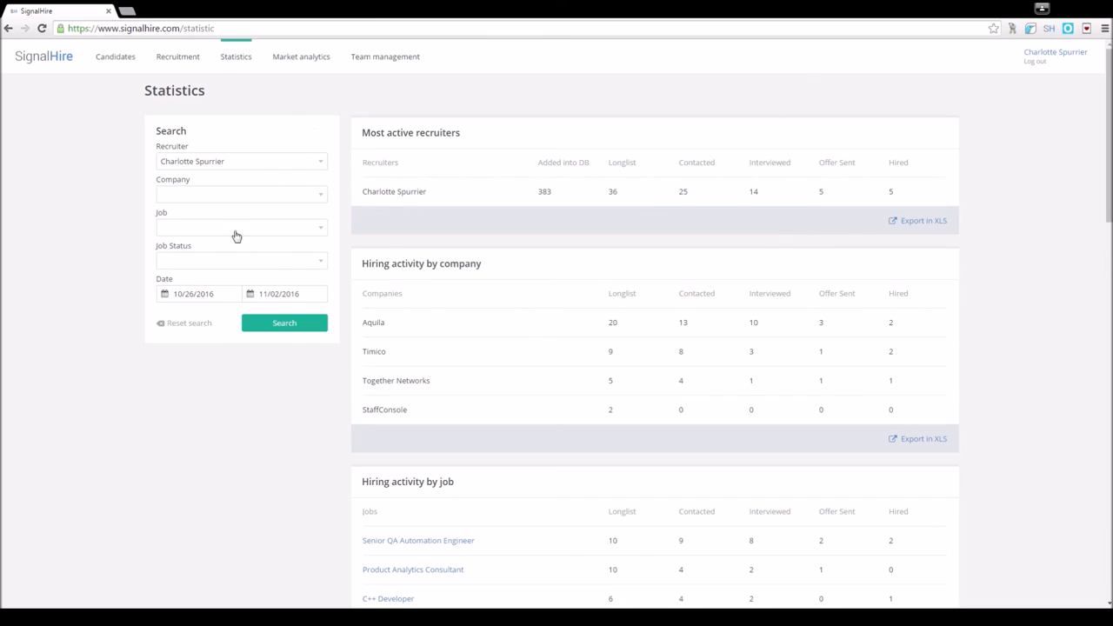
{"action": "left_click", "coordinate": [199, 293]}
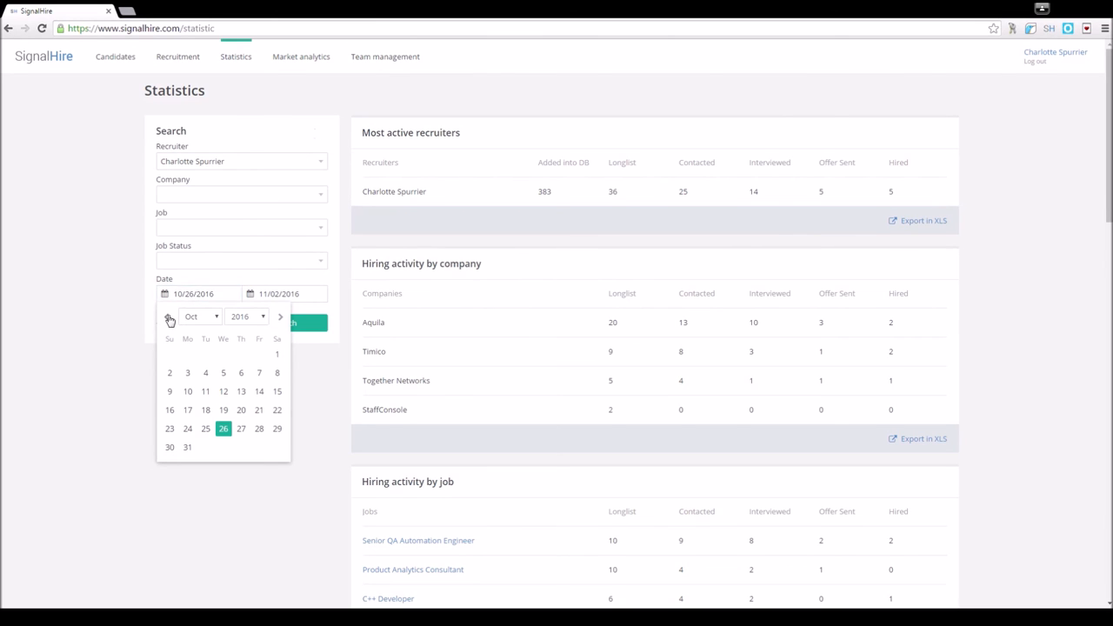
{"action": "left_click", "coordinate": [169, 316]}
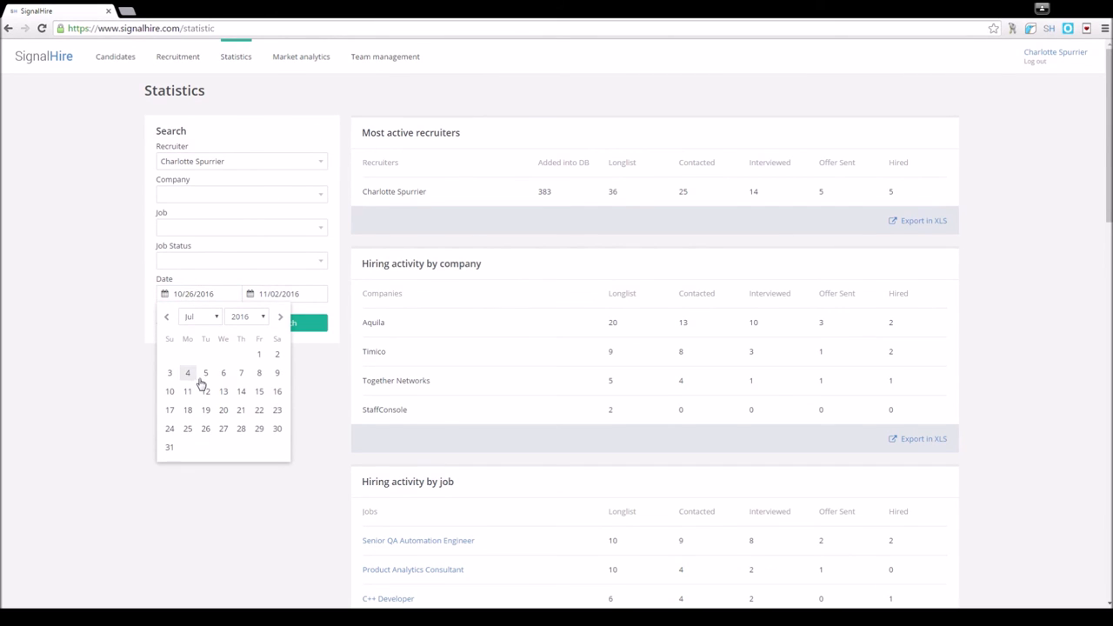
{"action": "left_click", "coordinate": [241, 161]}
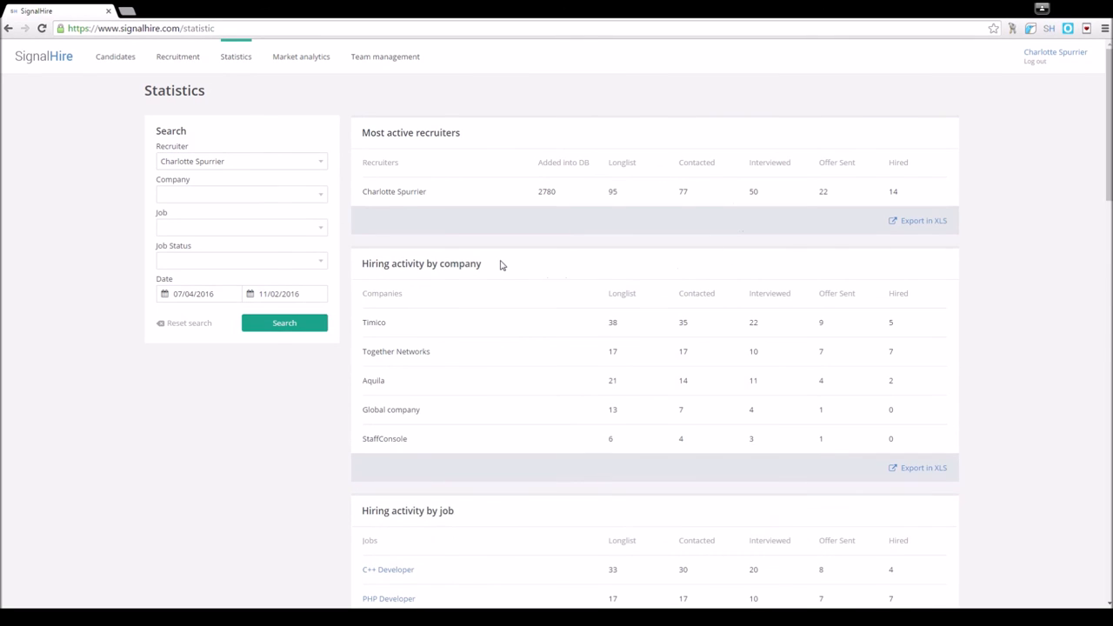
Step: Scroll down to Candidate sources and expand the full breakdown with Show more
{"action": "scroll", "scroll_direction": "down", "scroll_amount": 3}
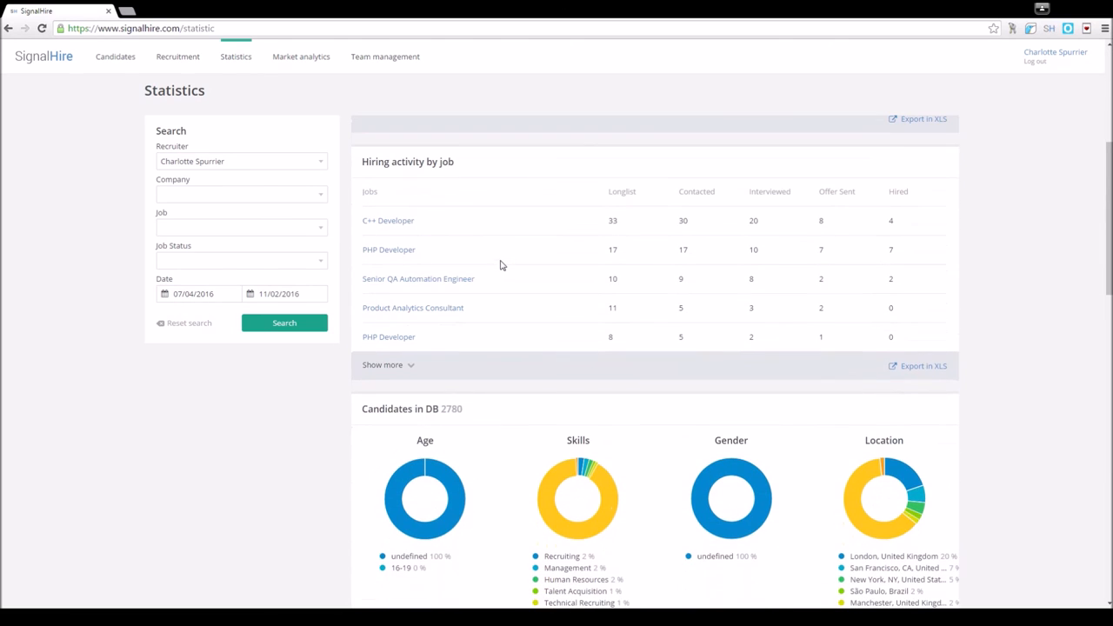
{"action": "scroll", "scroll_direction": "down", "scroll_amount": 3}
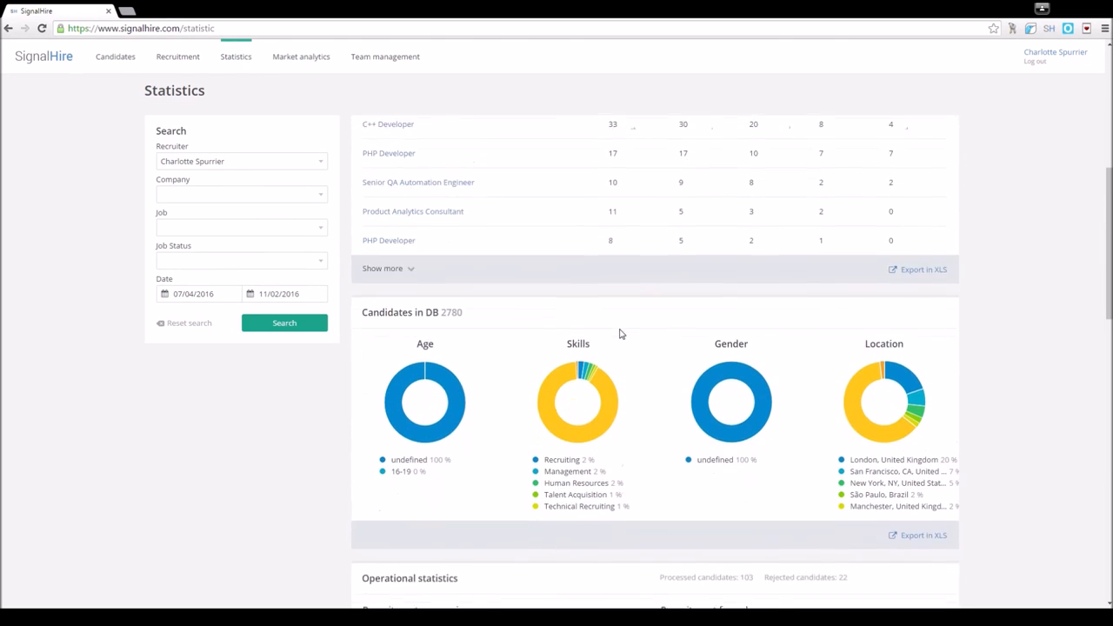
{"action": "scroll", "scroll_direction": "down", "scroll_amount": 3}
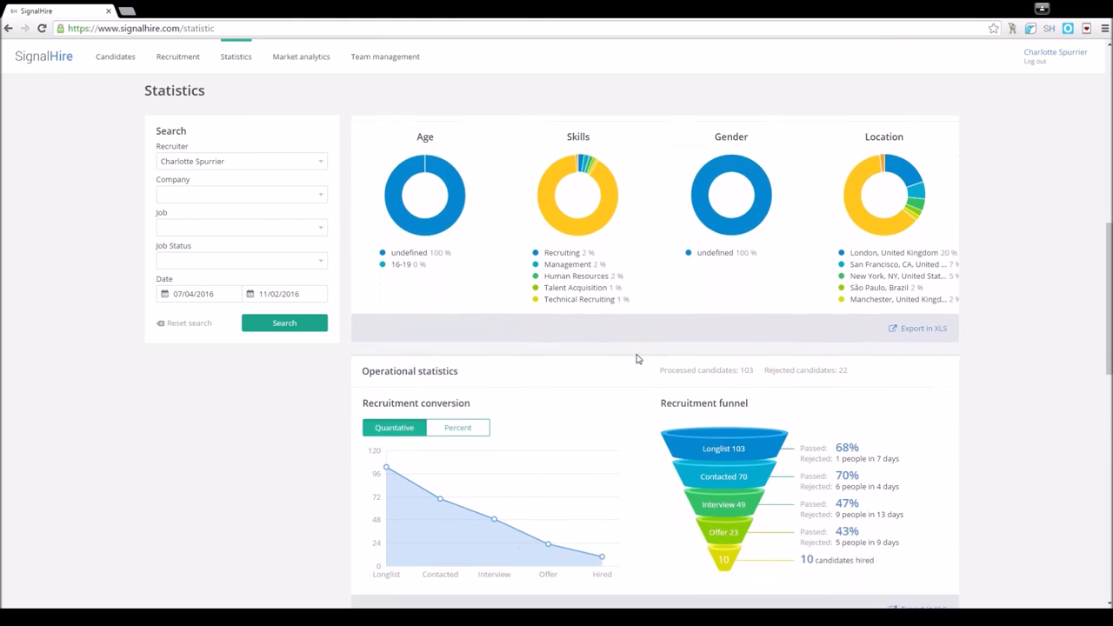
{"action": "scroll", "scroll_direction": "down", "scroll_amount": 3}
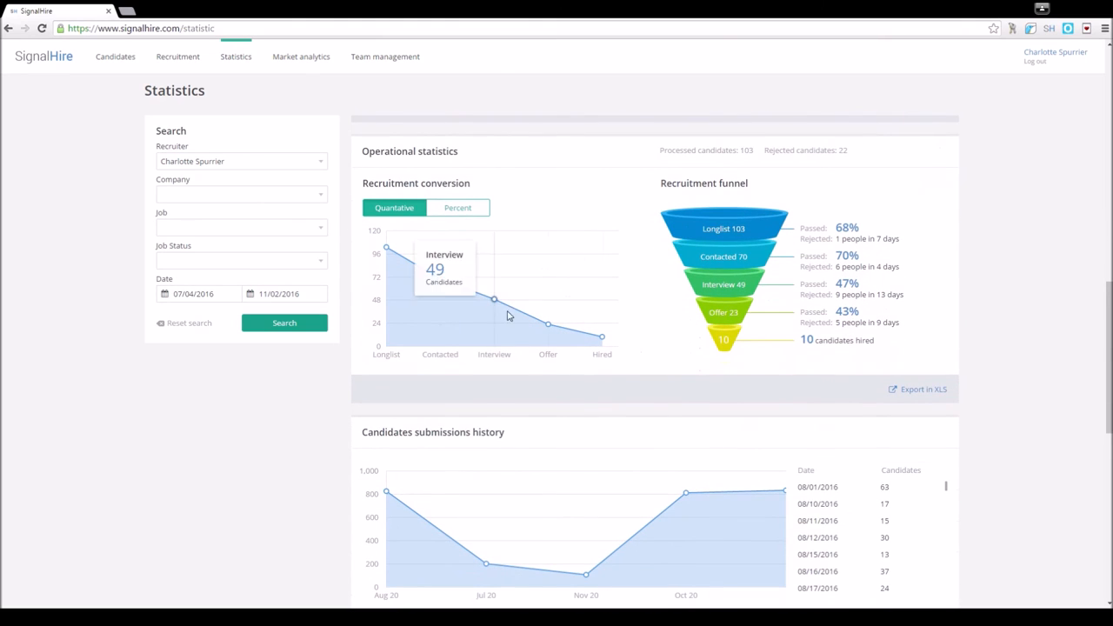
{"action": "mouse_move", "coordinate": [600, 348]}
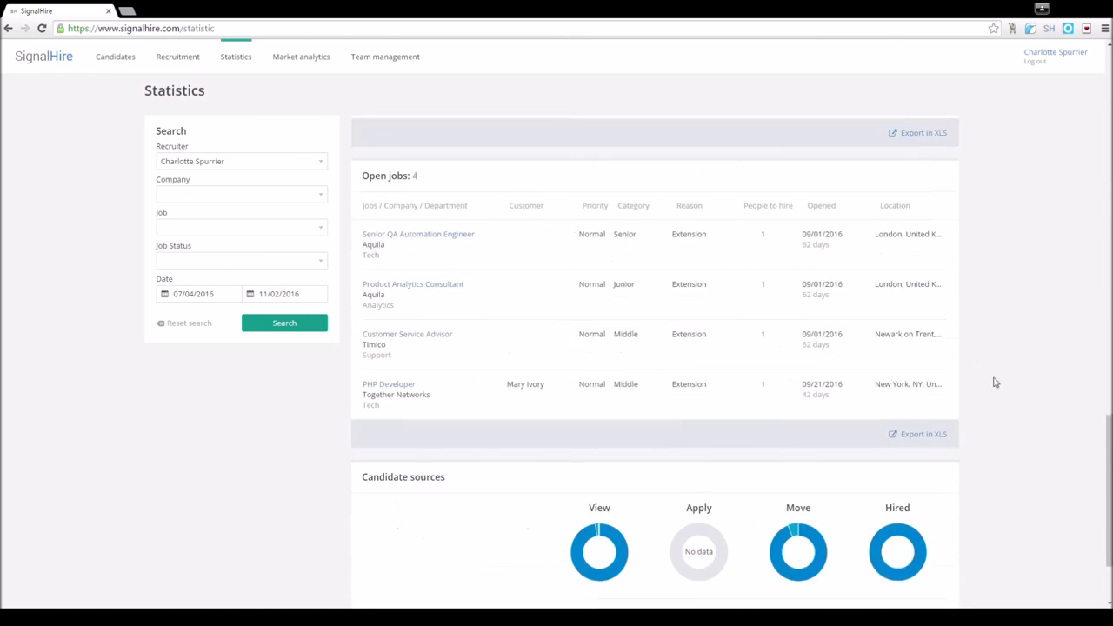
{"action": "scroll", "scroll_direction": "down", "scroll_amount": 3}
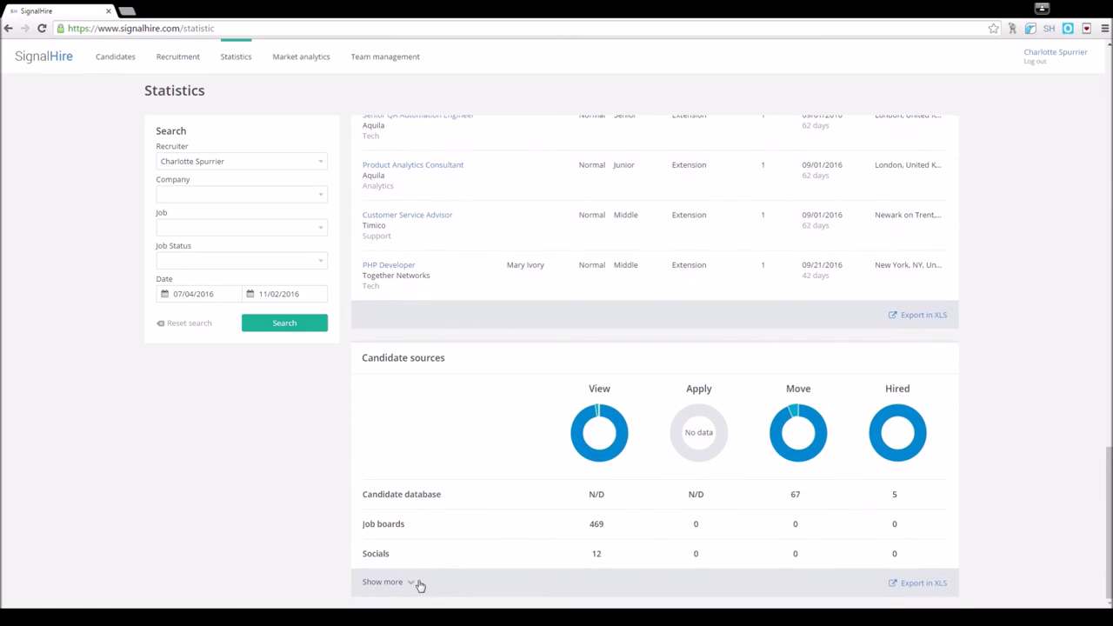
{"action": "left_click", "coordinate": [381, 583]}
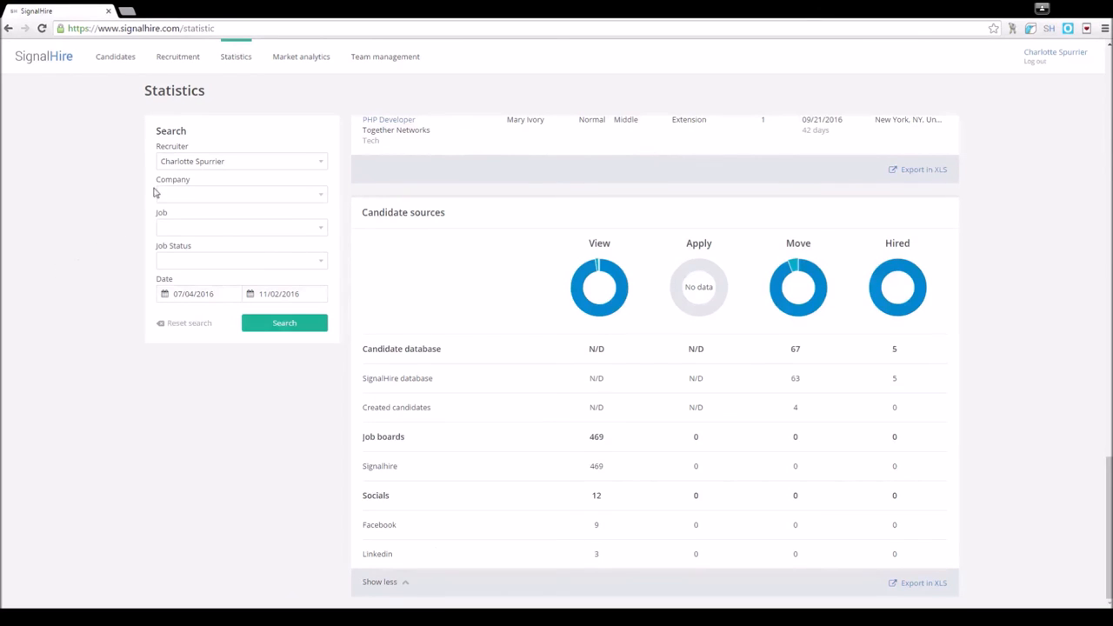
Step: Open Team management to view the Tester Group's four users, their status and permissions
{"action": "left_click", "coordinate": [384, 56]}
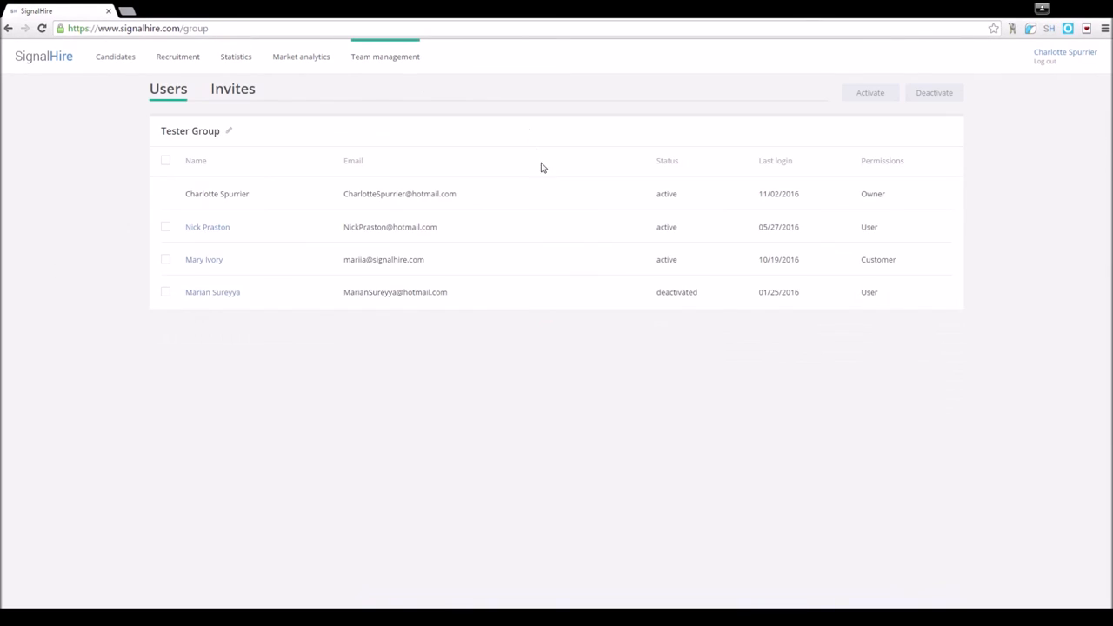
{"action": "mouse_move", "coordinate": [247, 99]}
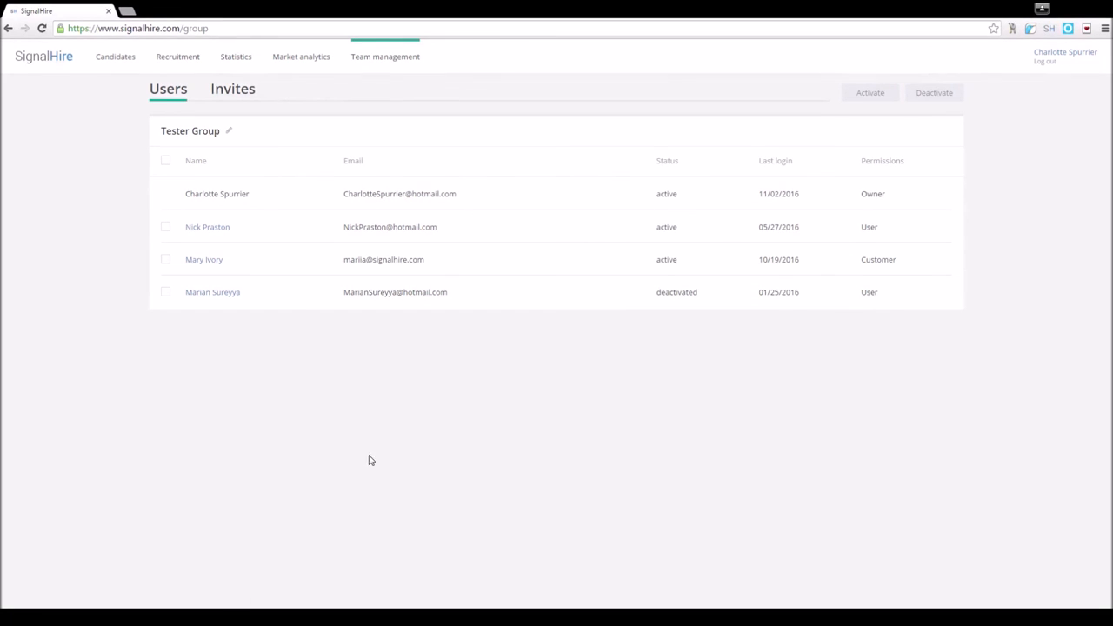
{"action": "mouse_move", "coordinate": [530, 412]}
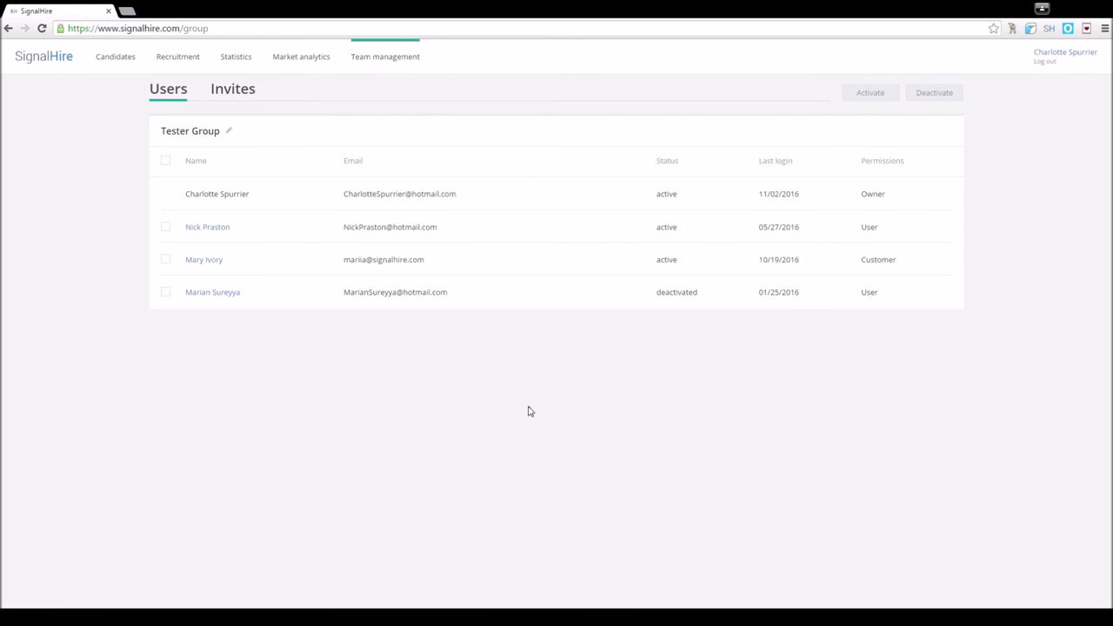
{"action": "mouse_move", "coordinate": [537, 397]}
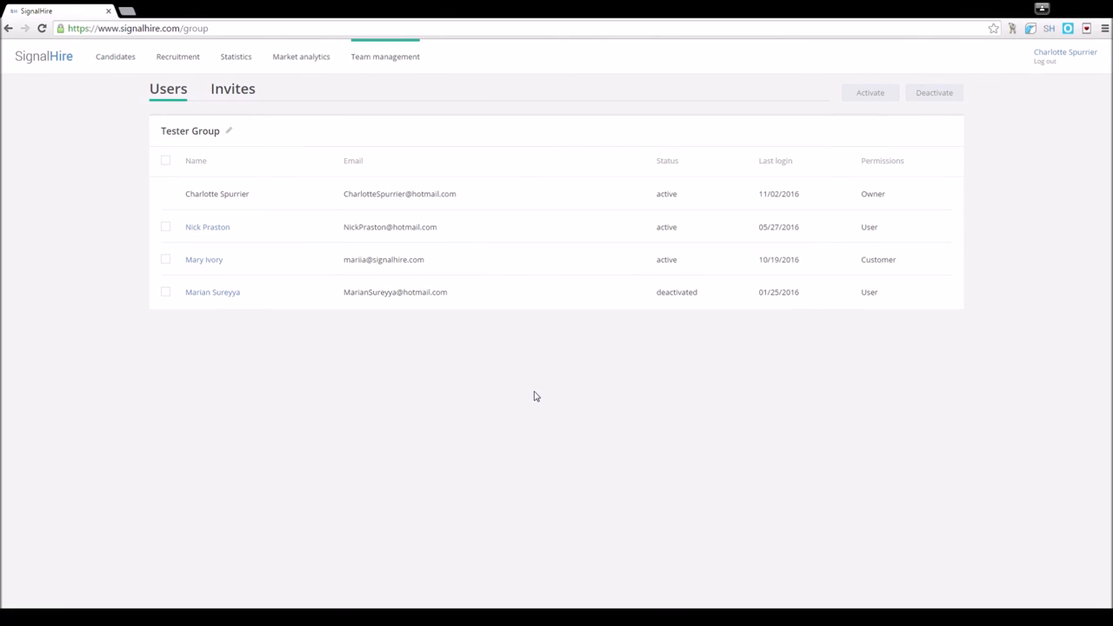
{"action": "mouse_move", "coordinate": [271, 568]}
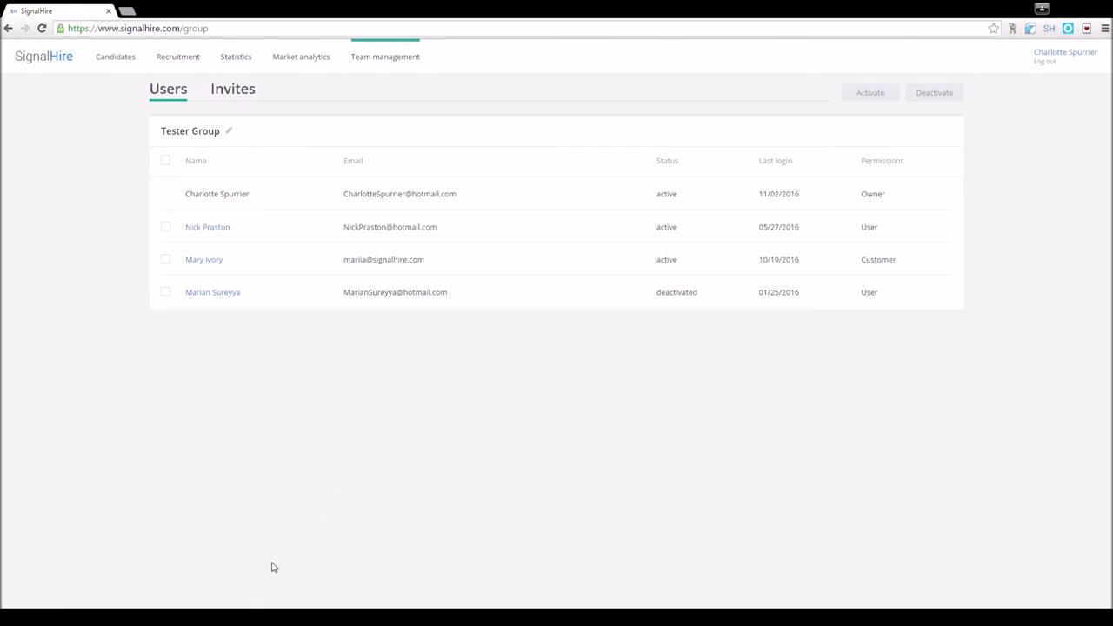